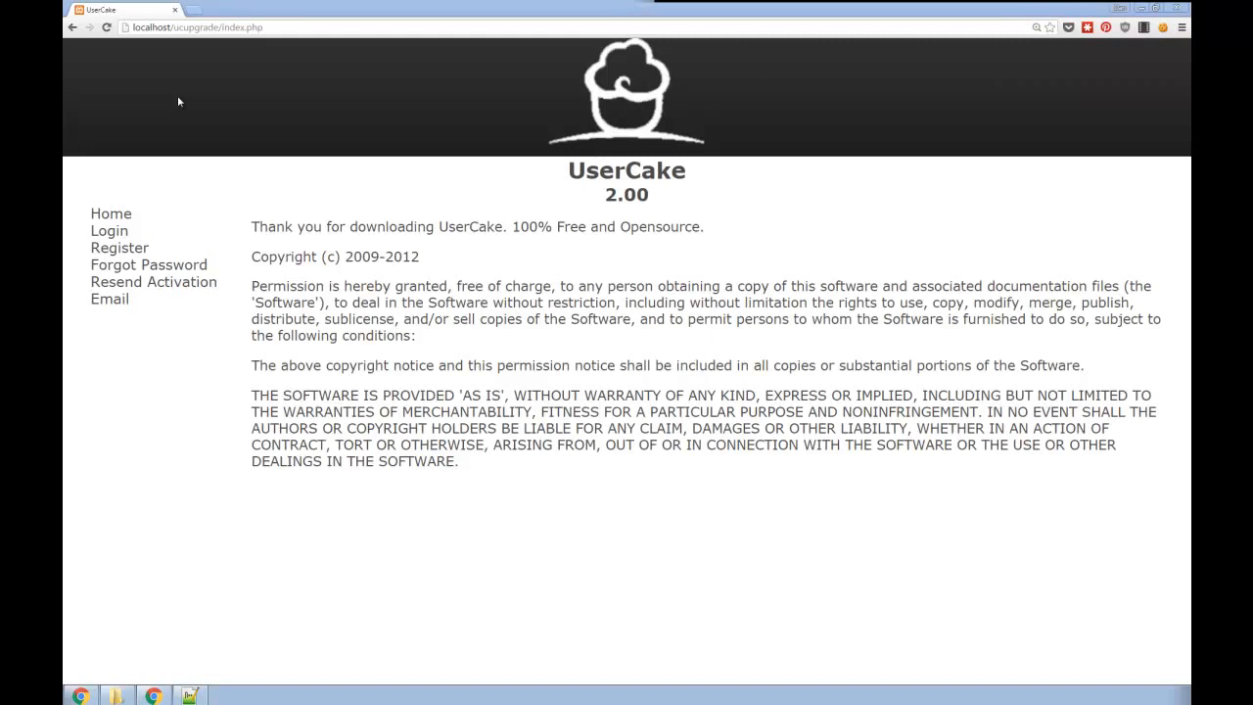
{"action": "mouse_move", "coordinate": [56, 226]}
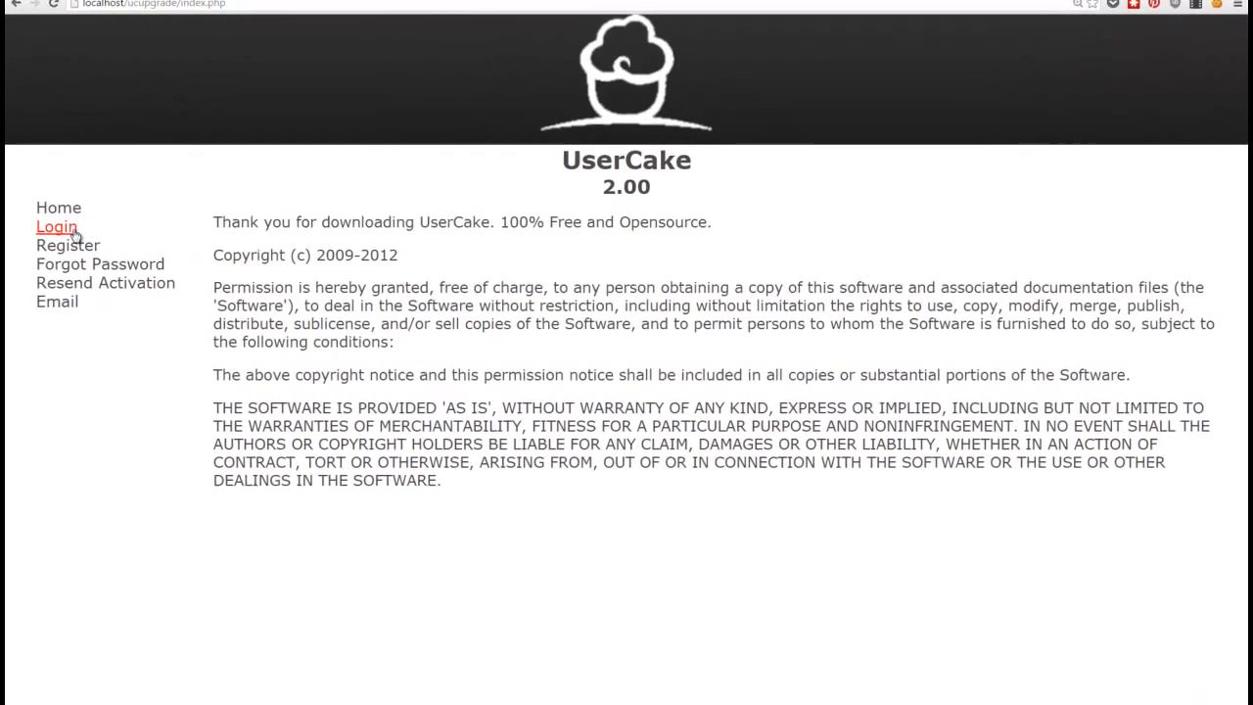
- Log in to the old UserCake site as admin with its password
{"action": "left_click", "coordinate": [55, 227]}
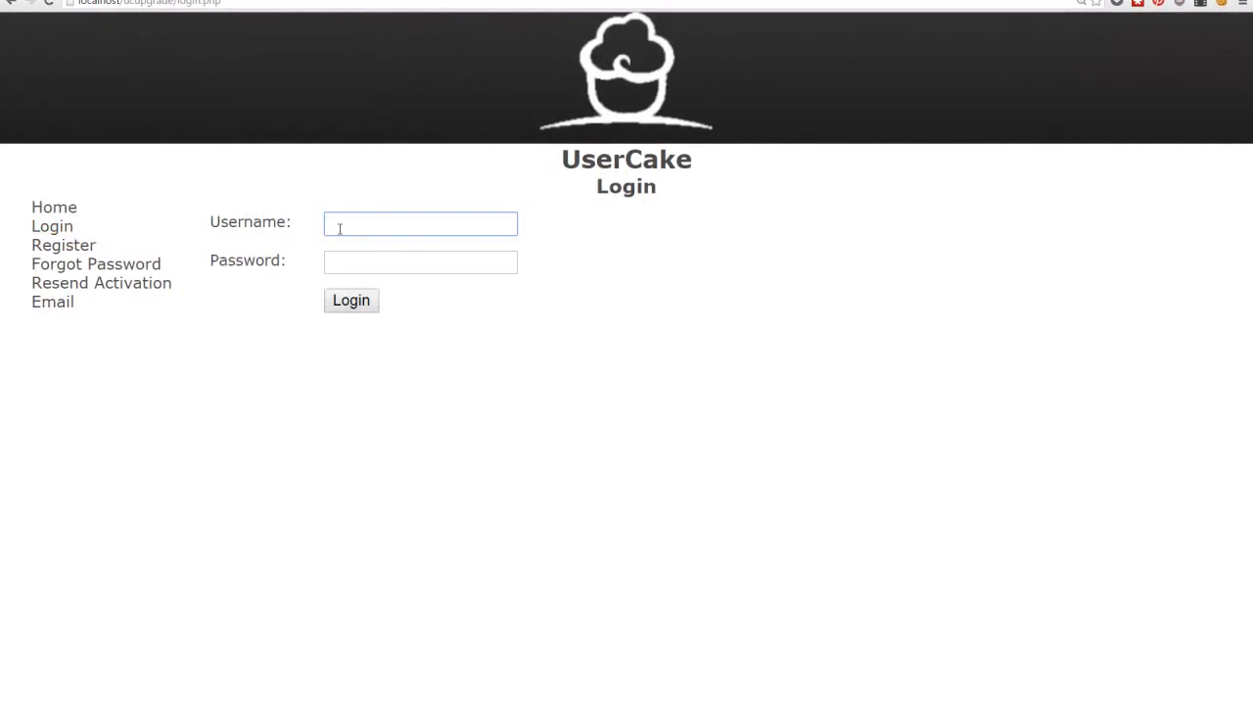
{"action": "type", "text": "admin"}
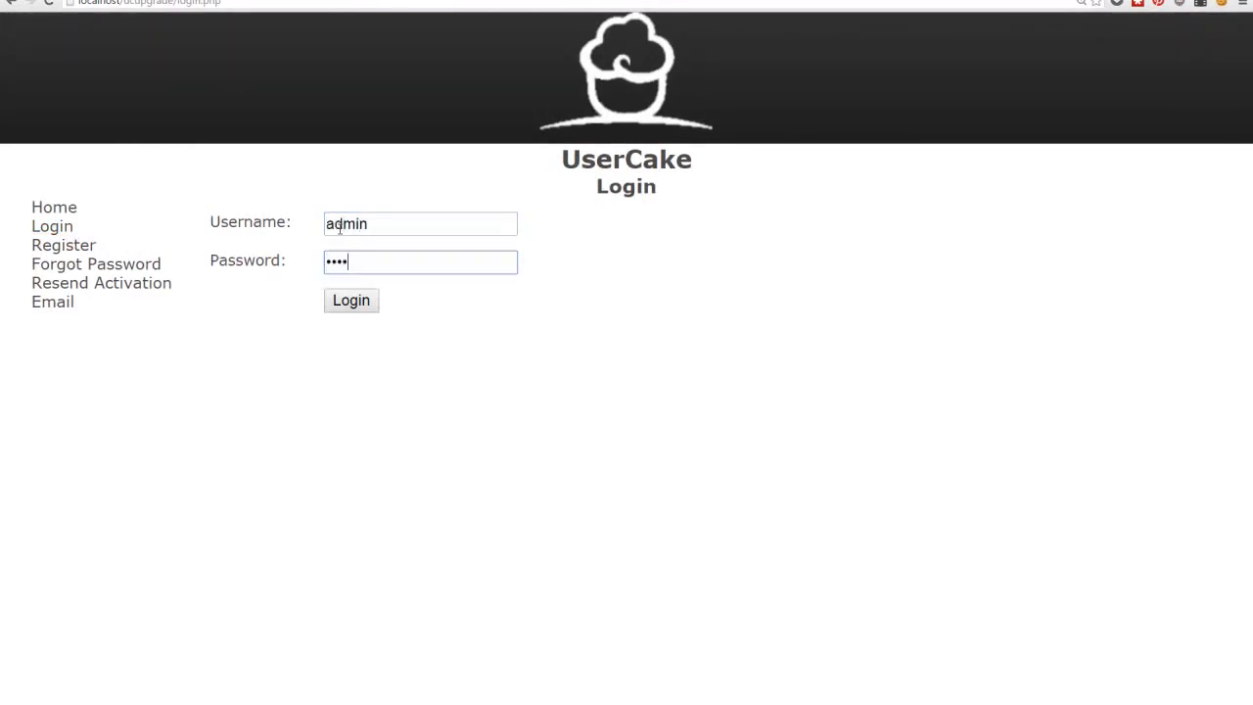
{"action": "left_click", "coordinate": [350, 300]}
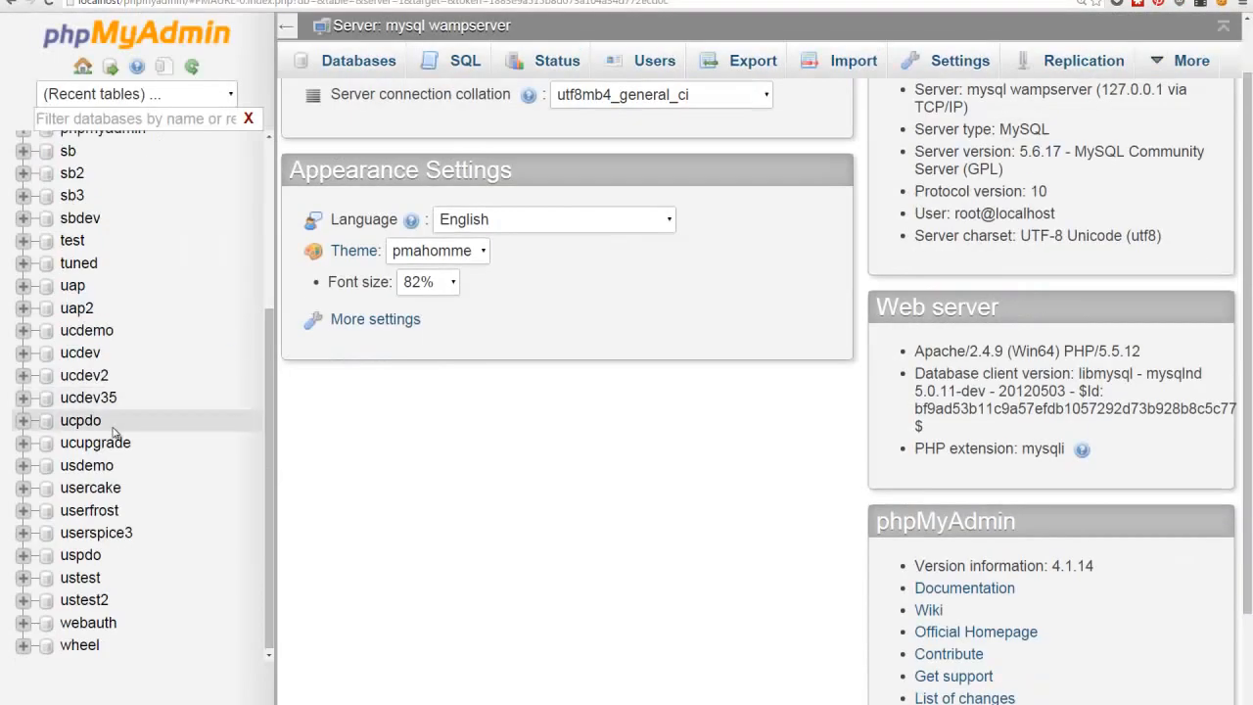
- Open the ucupgrade database to list its six UserCake tables
{"action": "left_click", "coordinate": [80, 420]}
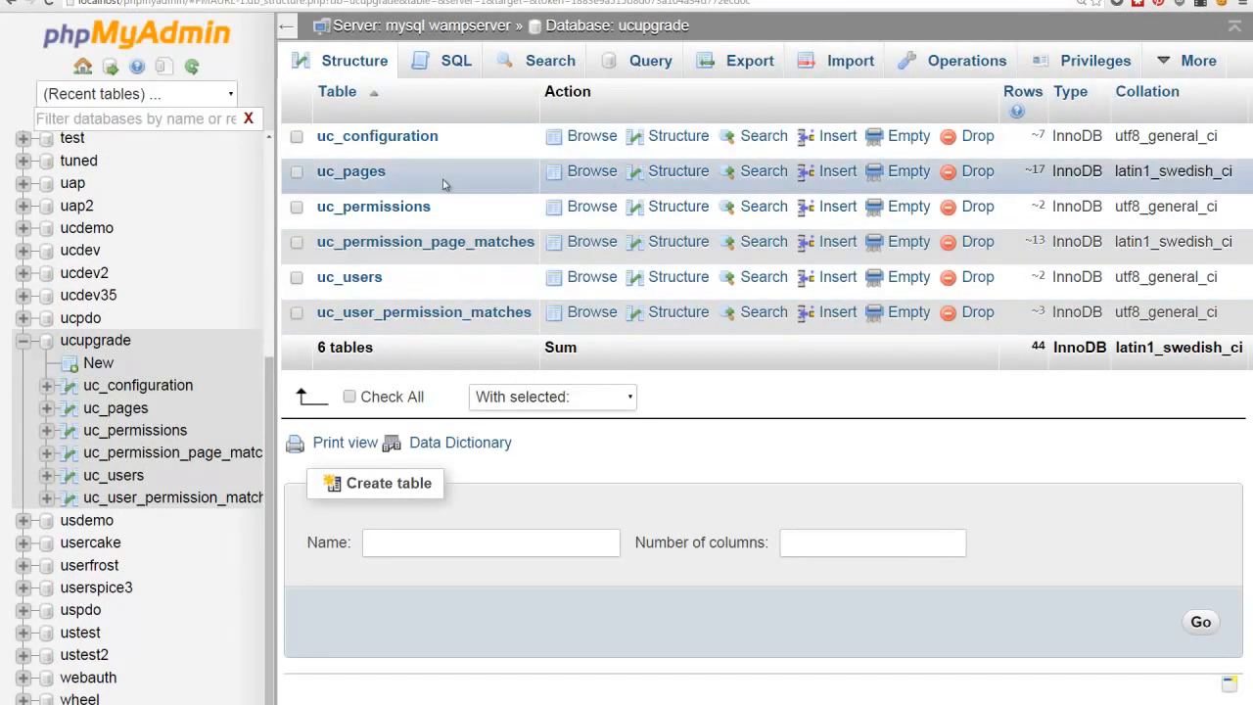
{"action": "mouse_move", "coordinate": [348, 277]}
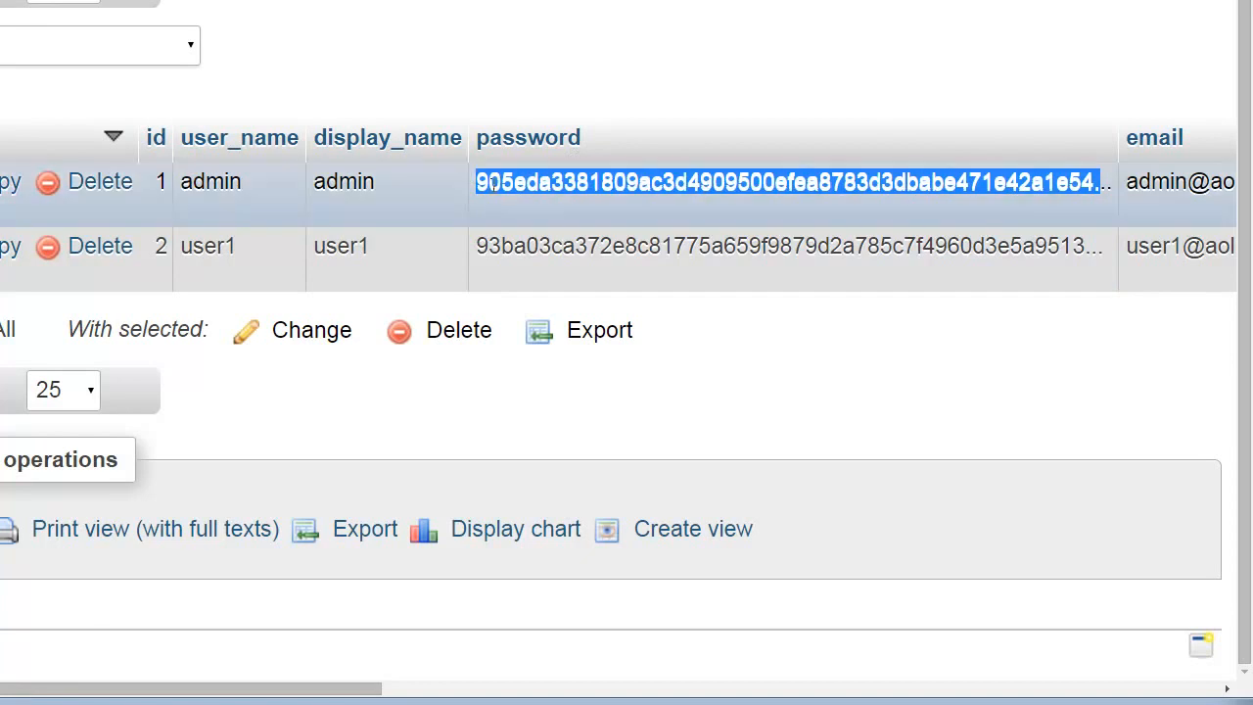
{"action": "mouse_move", "coordinate": [601, 217]}
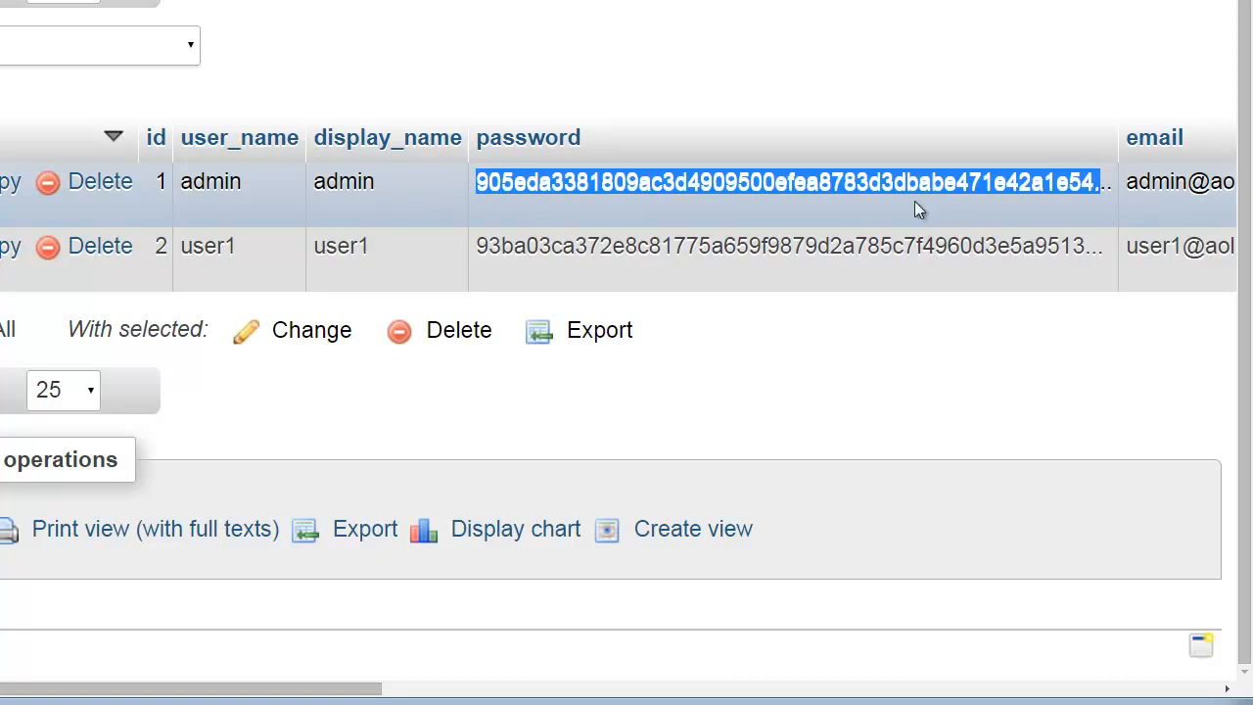
{"action": "mouse_move", "coordinate": [878, 203]}
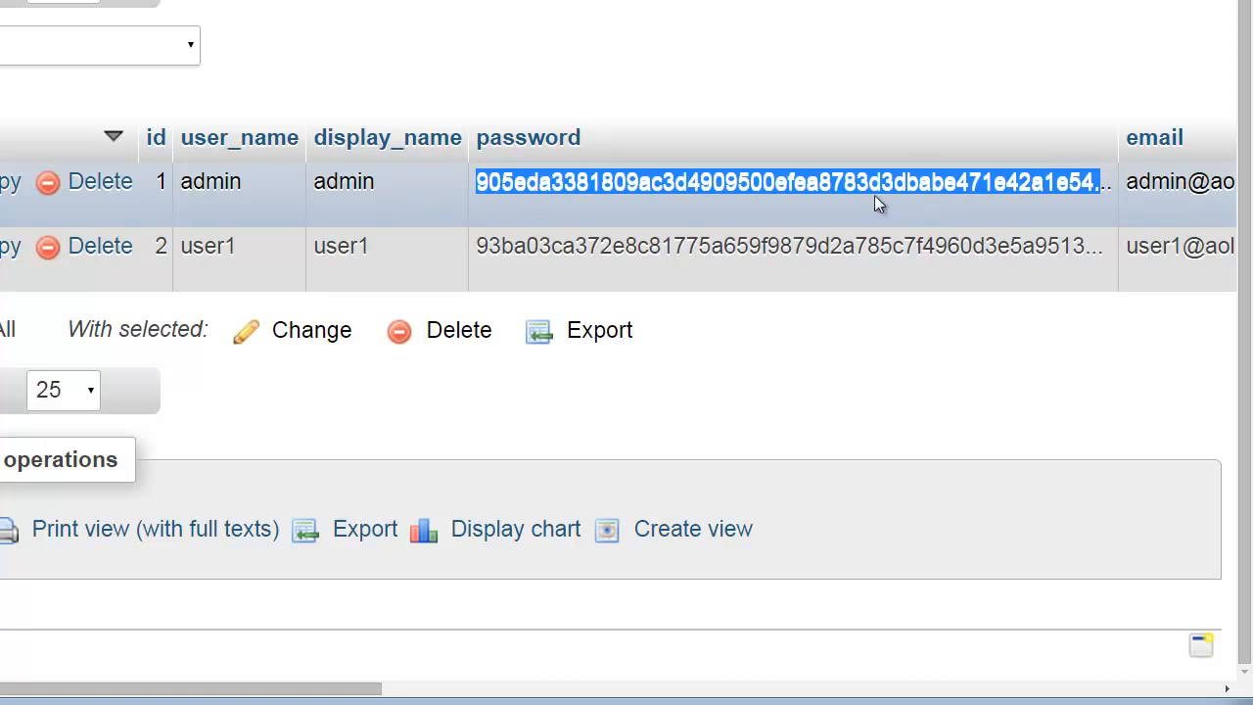
{"action": "mouse_move", "coordinate": [855, 208]}
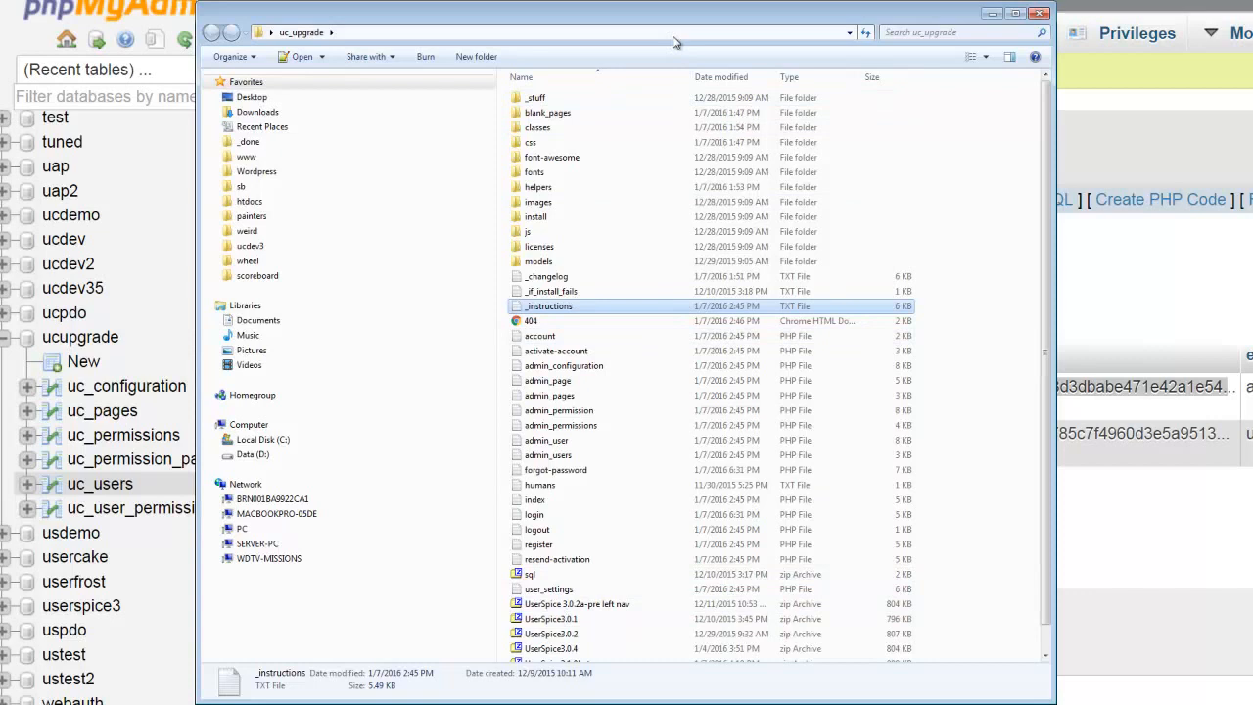
{"action": "mouse_move", "coordinate": [673, 24]}
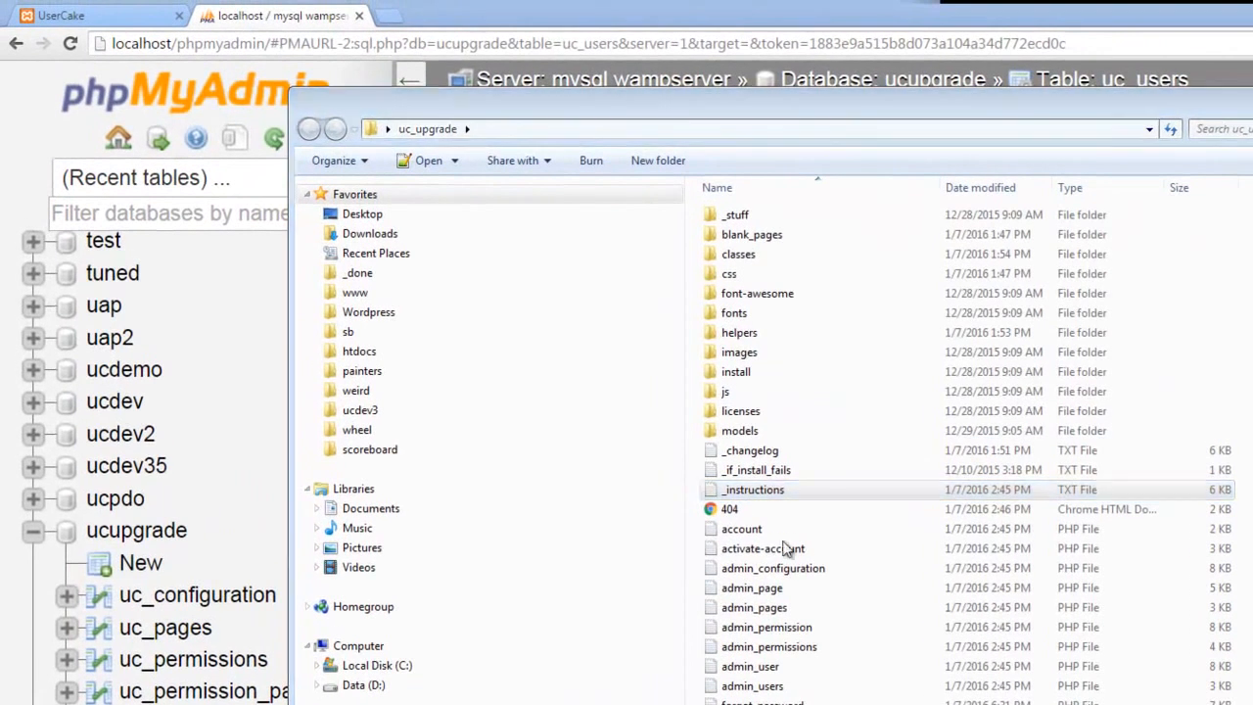
- Navigate into C:\wamp\www and open the ucupgrade site folder with the old UserCake files
{"action": "double_click", "coordinate": [753, 488]}
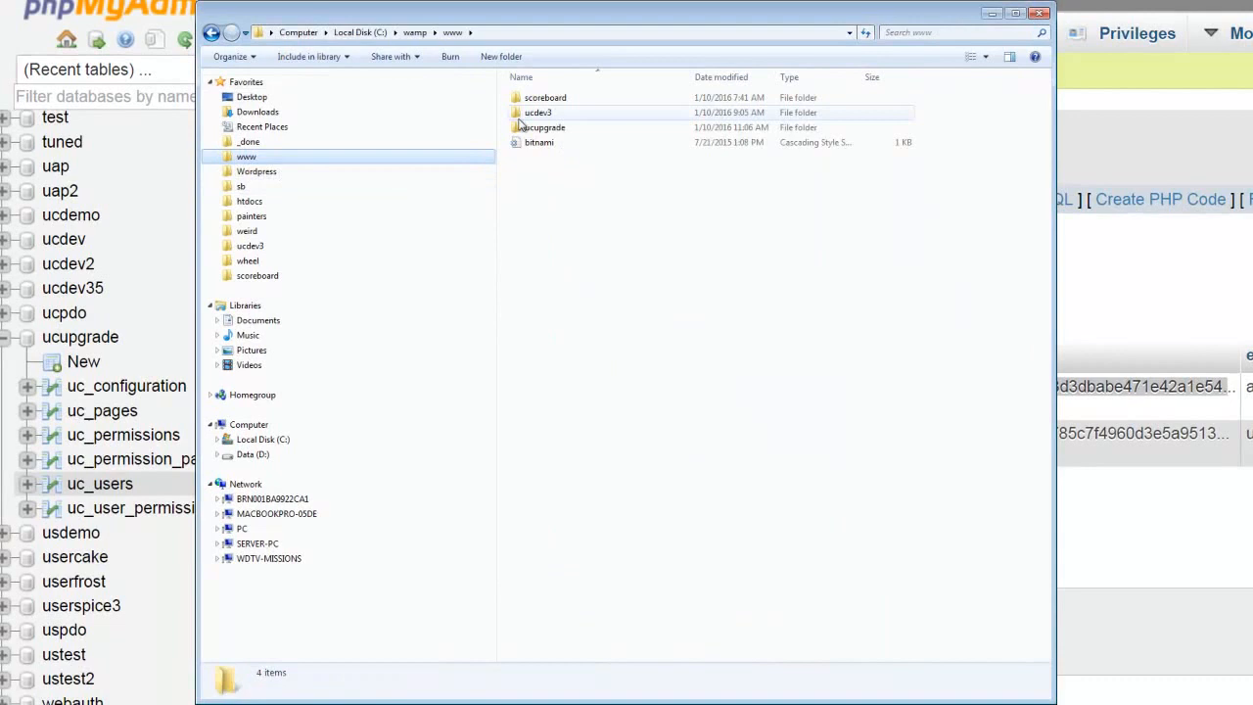
{"action": "double_click", "coordinate": [544, 127]}
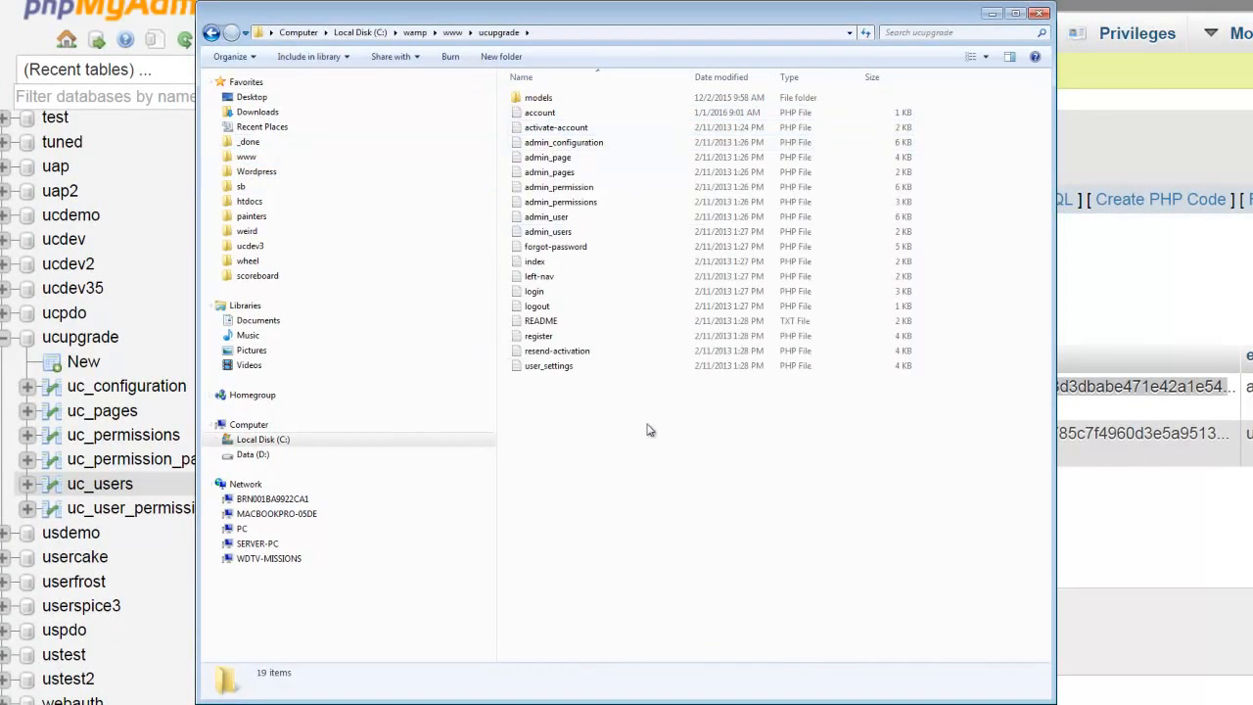
{"action": "left_click", "coordinate": [538, 97]}
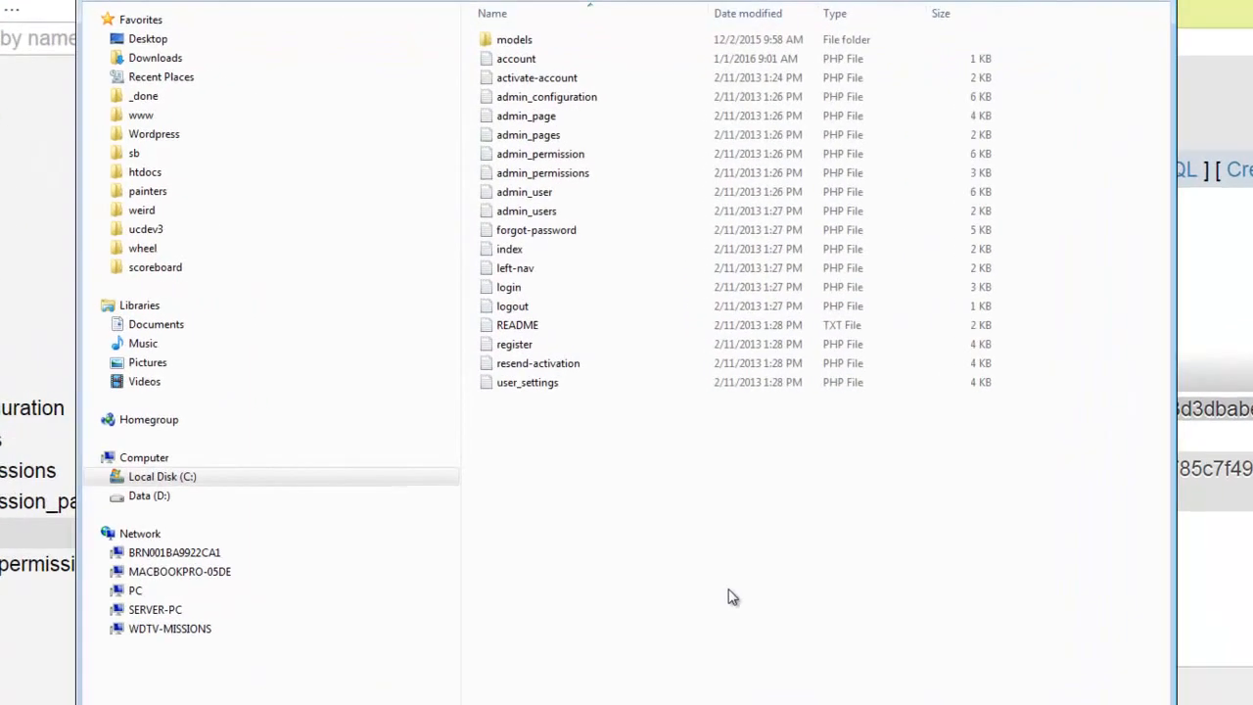
- Create a new folder named _backup inside the ucupgrade site folder
{"action": "right_click", "coordinate": [733, 596]}
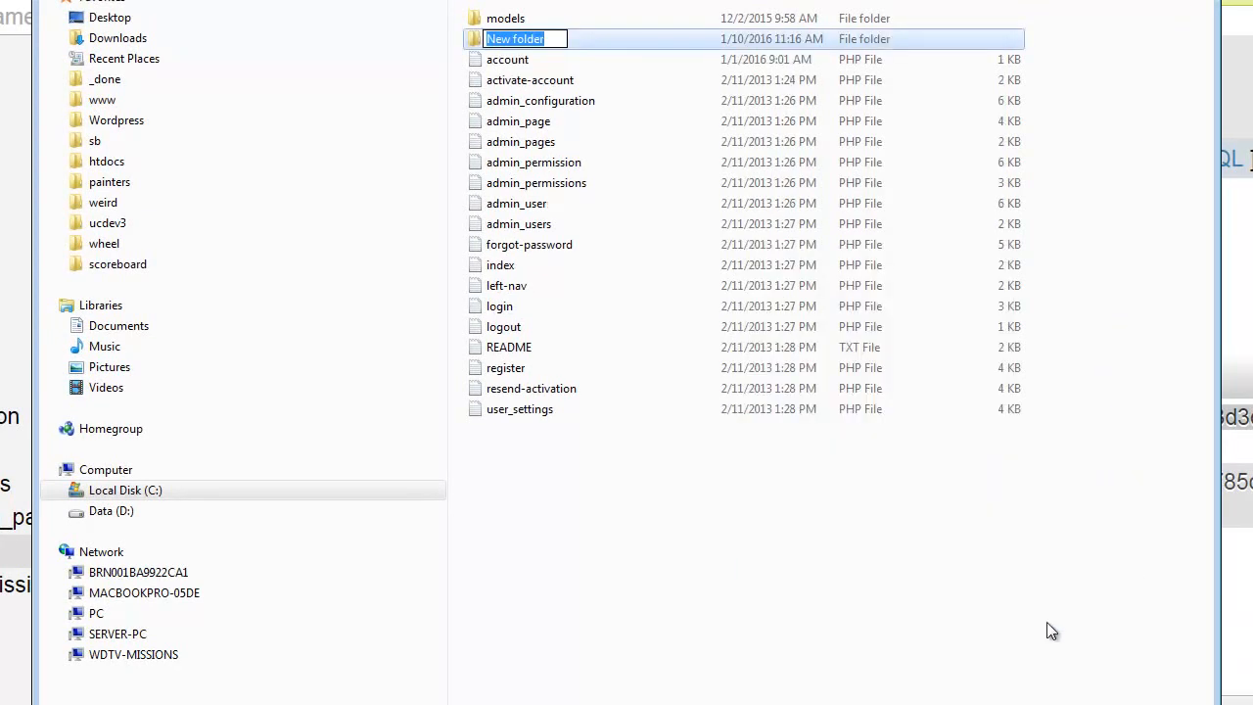
{"action": "type", "text": "_ba"}
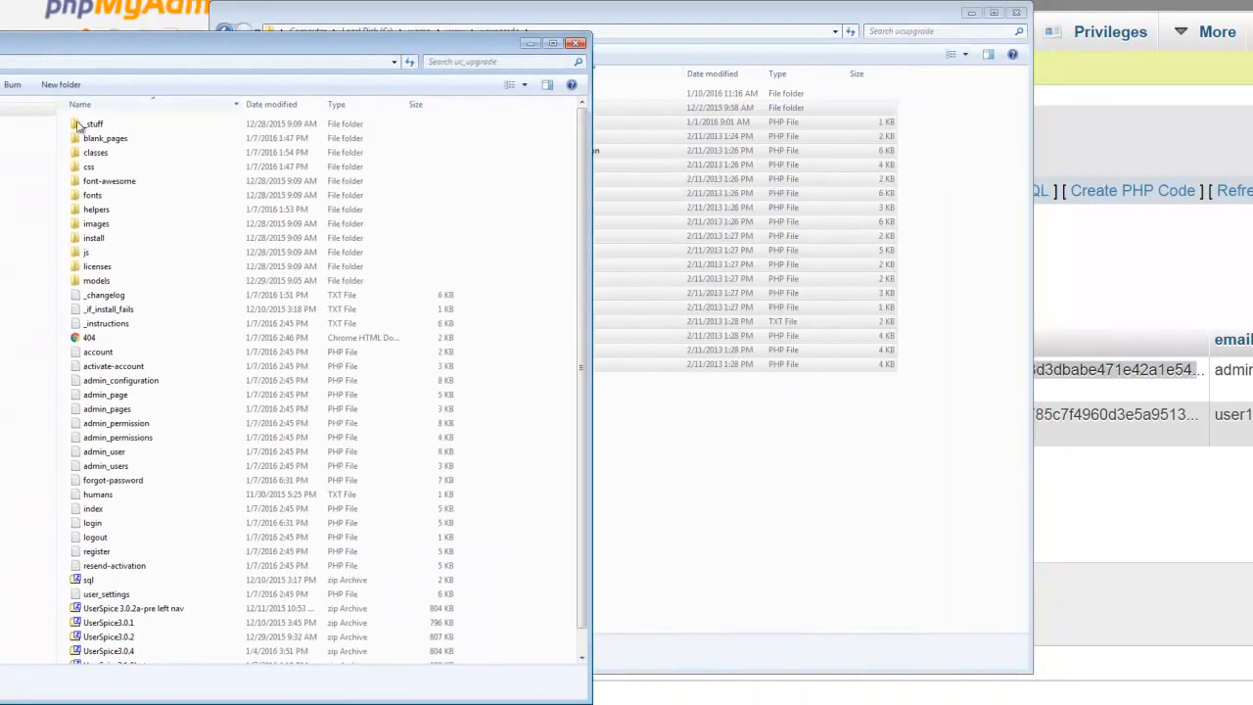
- Select all UserSpice files in uc_upgrade and copy them for pasting into ucupgrade
{"action": "left_click", "coordinate": [93, 124]}
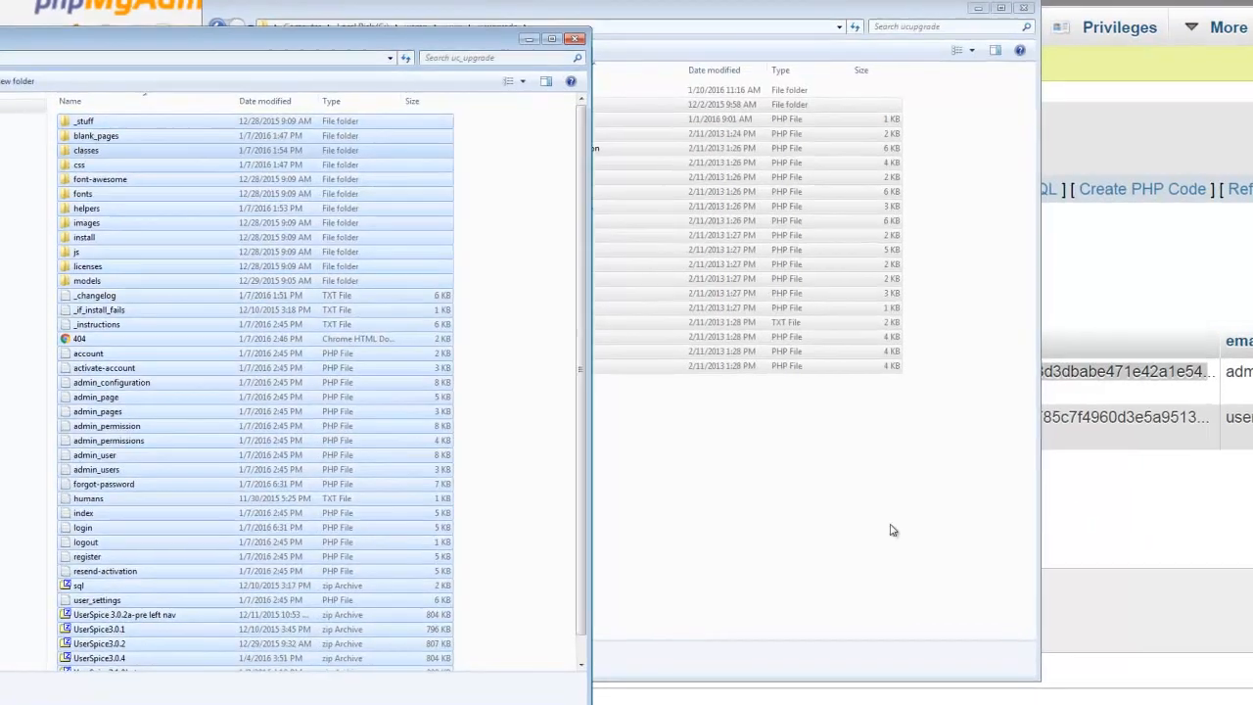
{"action": "right_click", "coordinate": [890, 528]}
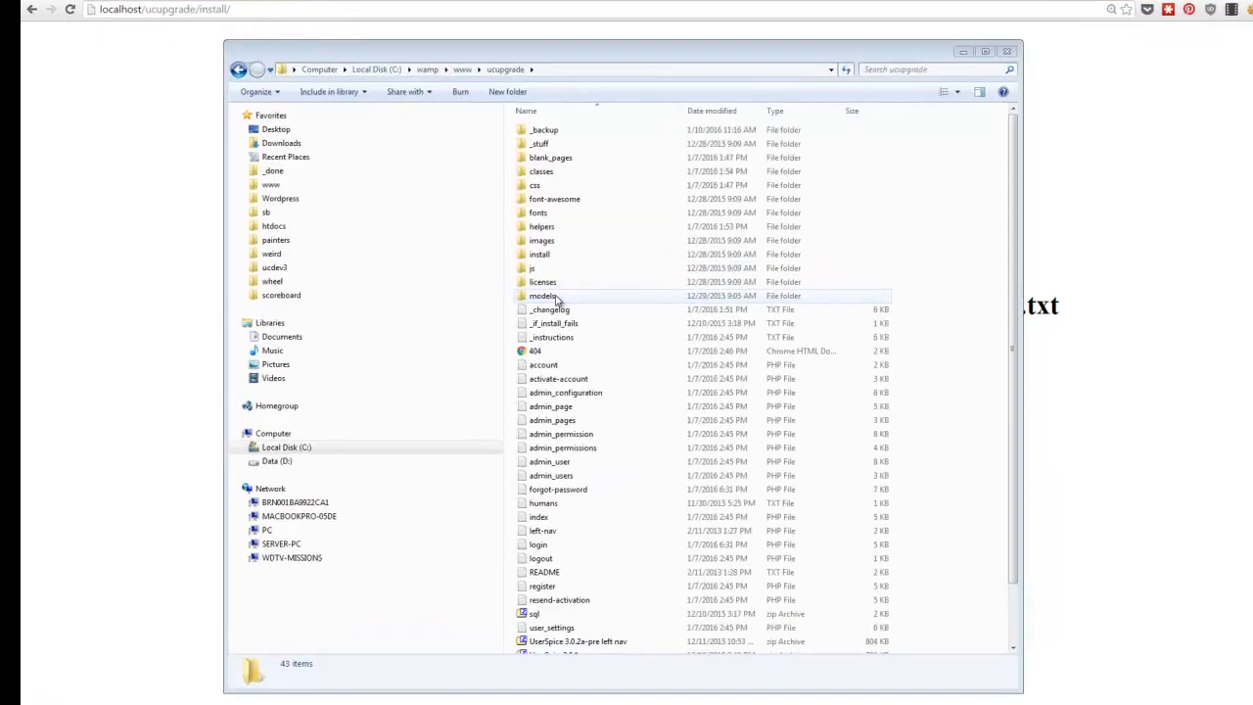
- In models/settings.php set $db_name to ucupgrade, add Dan to the copyright message, and save
{"action": "double_click", "coordinate": [545, 295]}
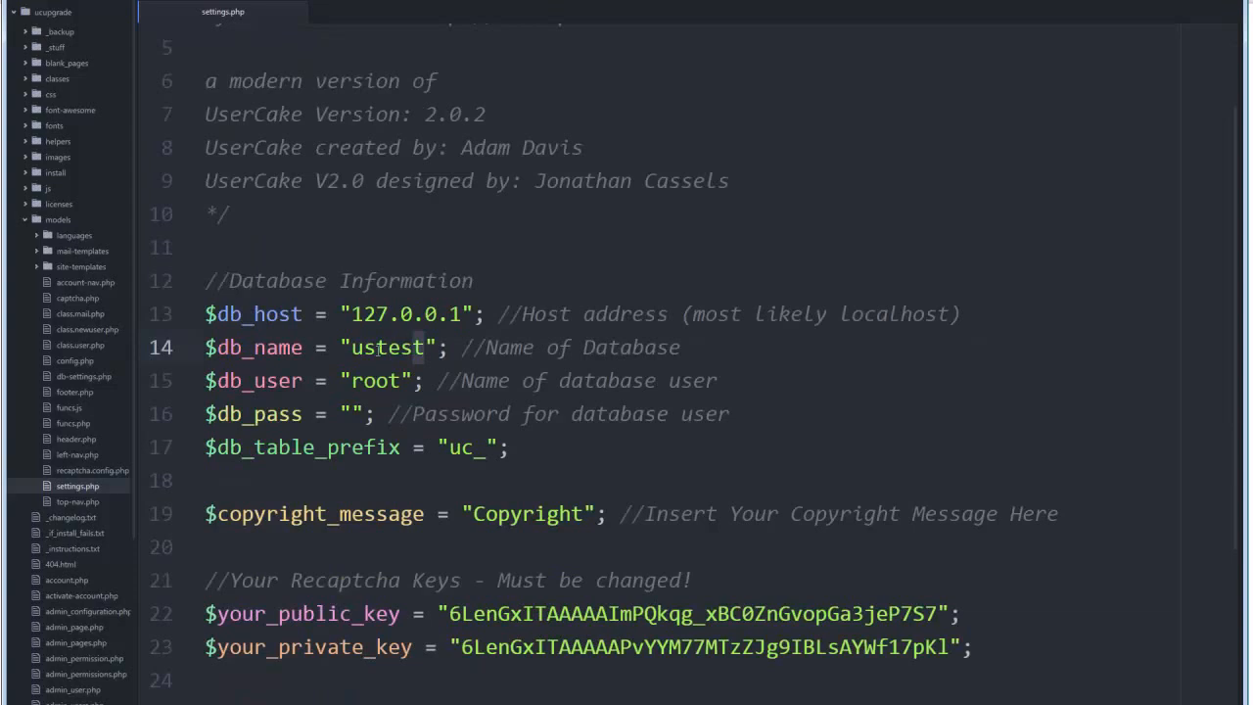
{"action": "double_click", "coordinate": [386, 348]}
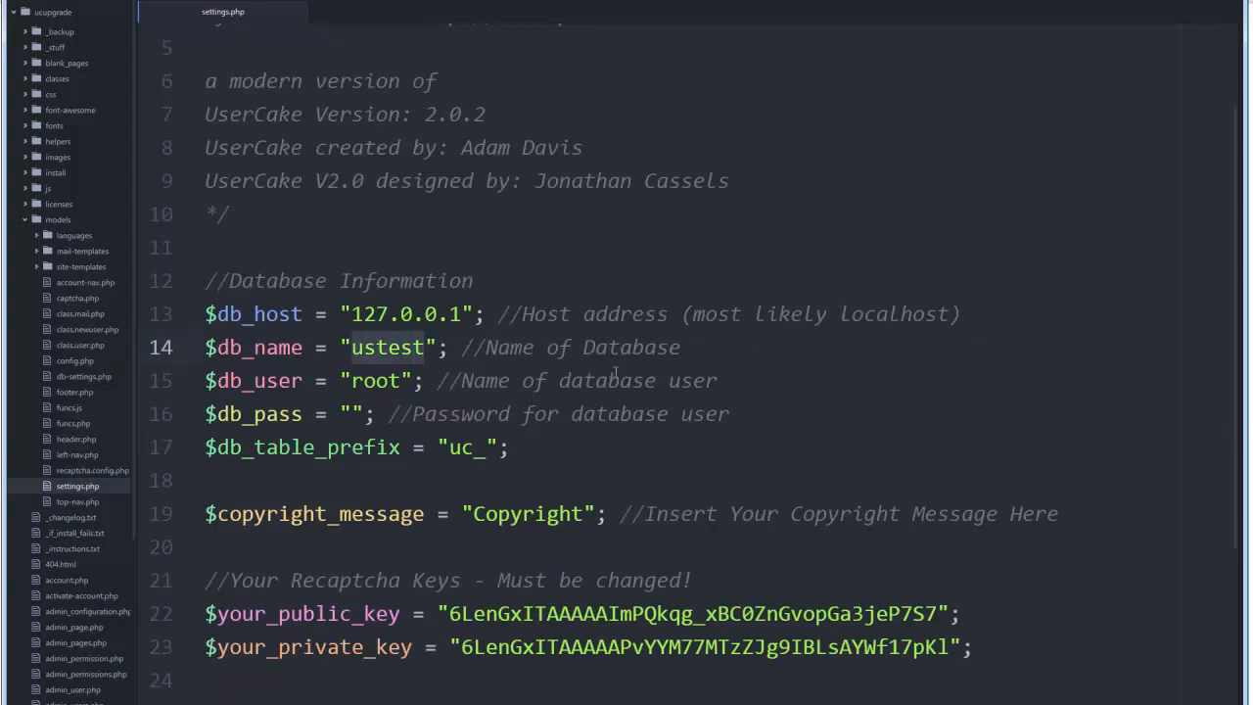
{"action": "type", "text": "ucupgrad"}
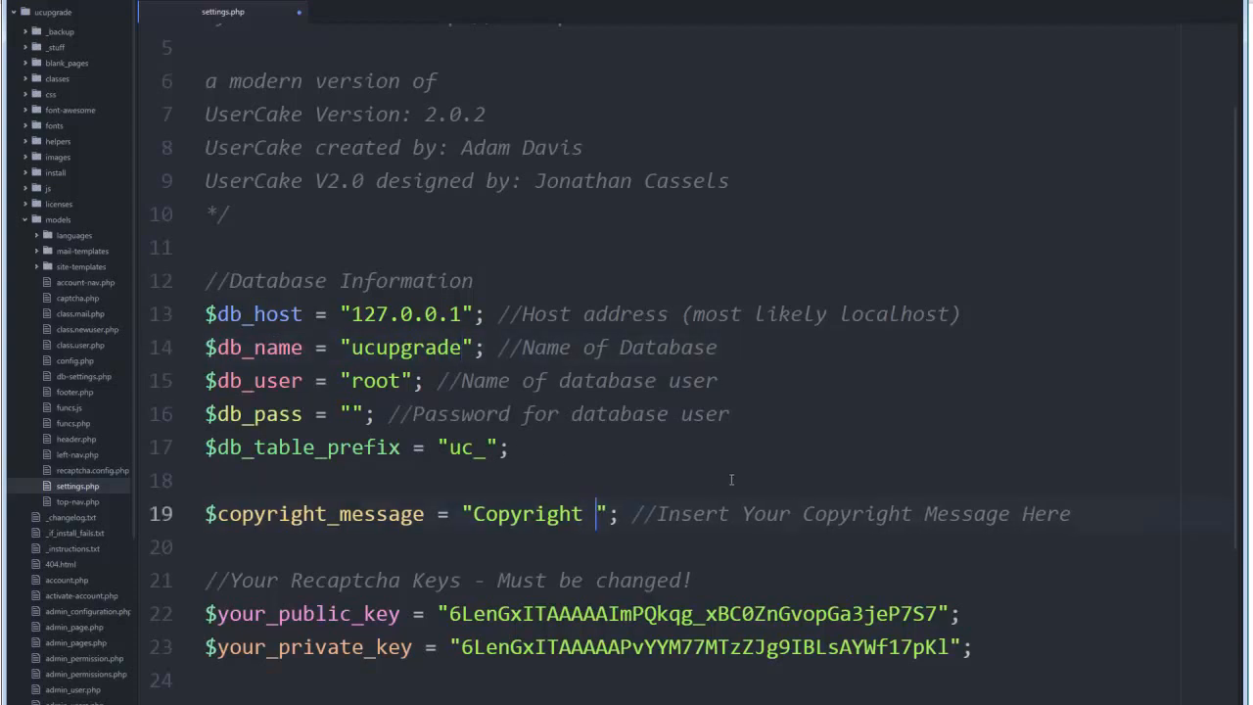
{"action": "type", "text": "Dan"}
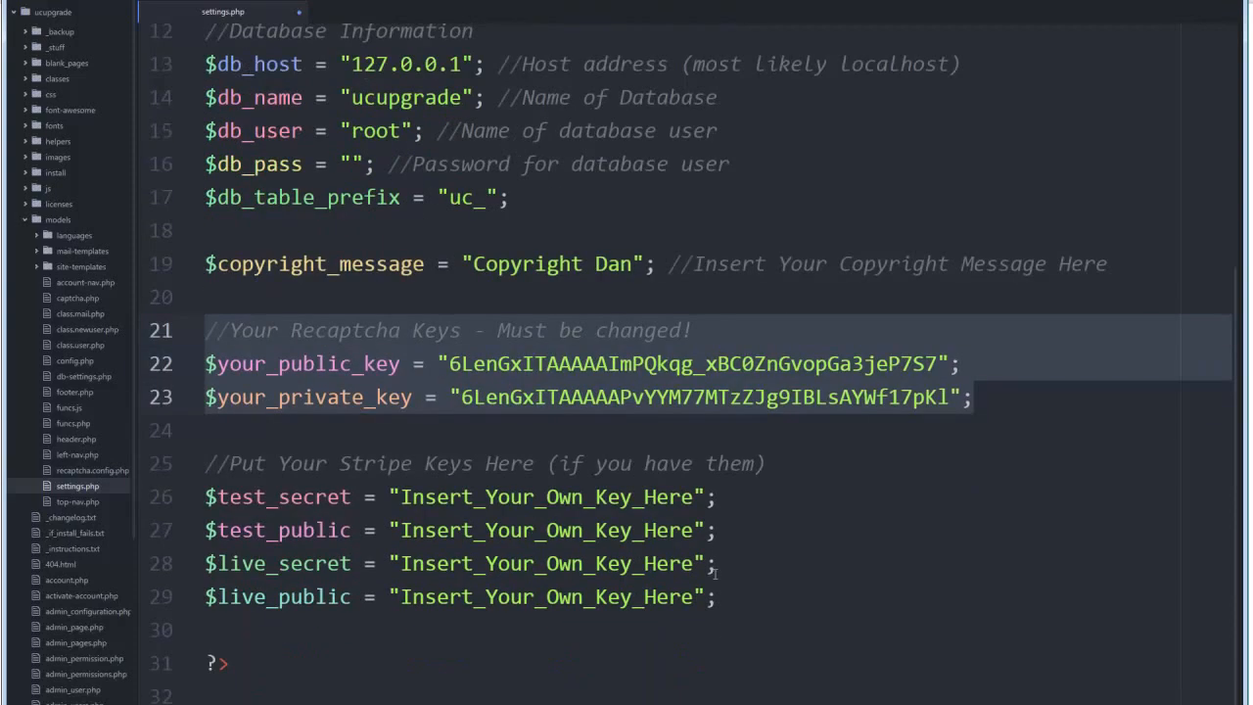
{"action": "left_click", "coordinate": [20, 6]}
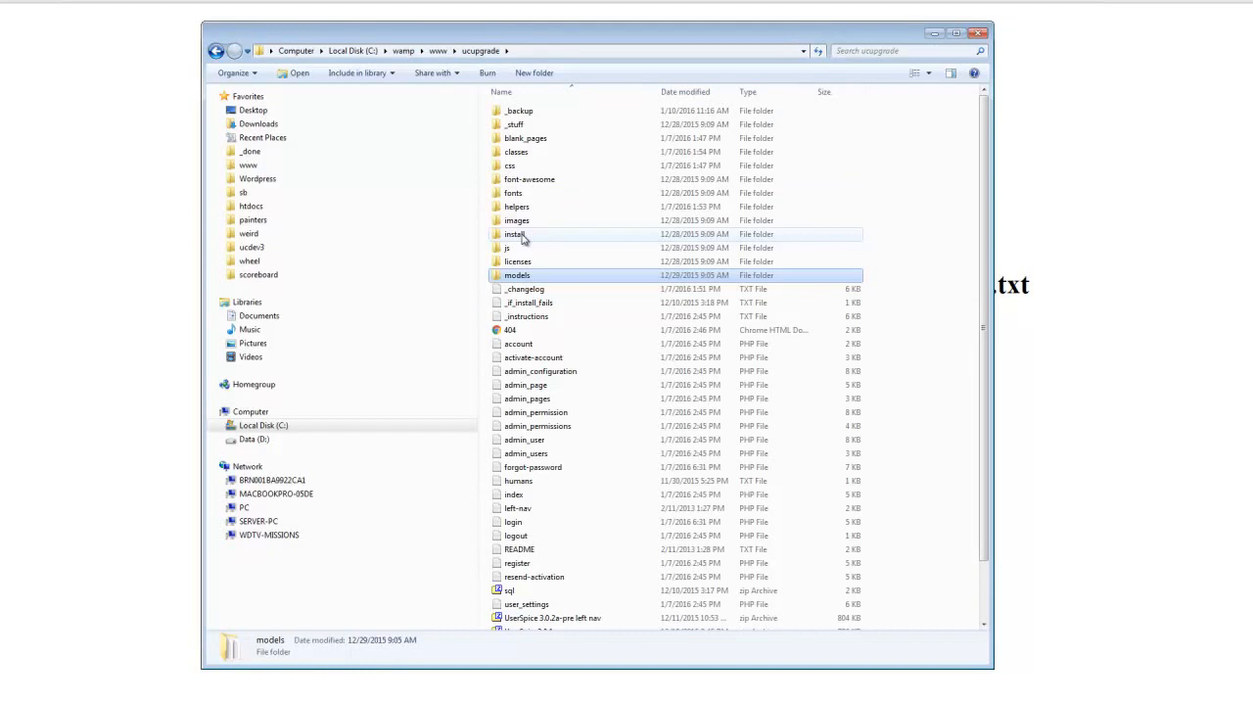
- Delete the install folder from the ucupgrade site, sending it to the Recycle Bin
{"action": "right_click", "coordinate": [516, 234]}
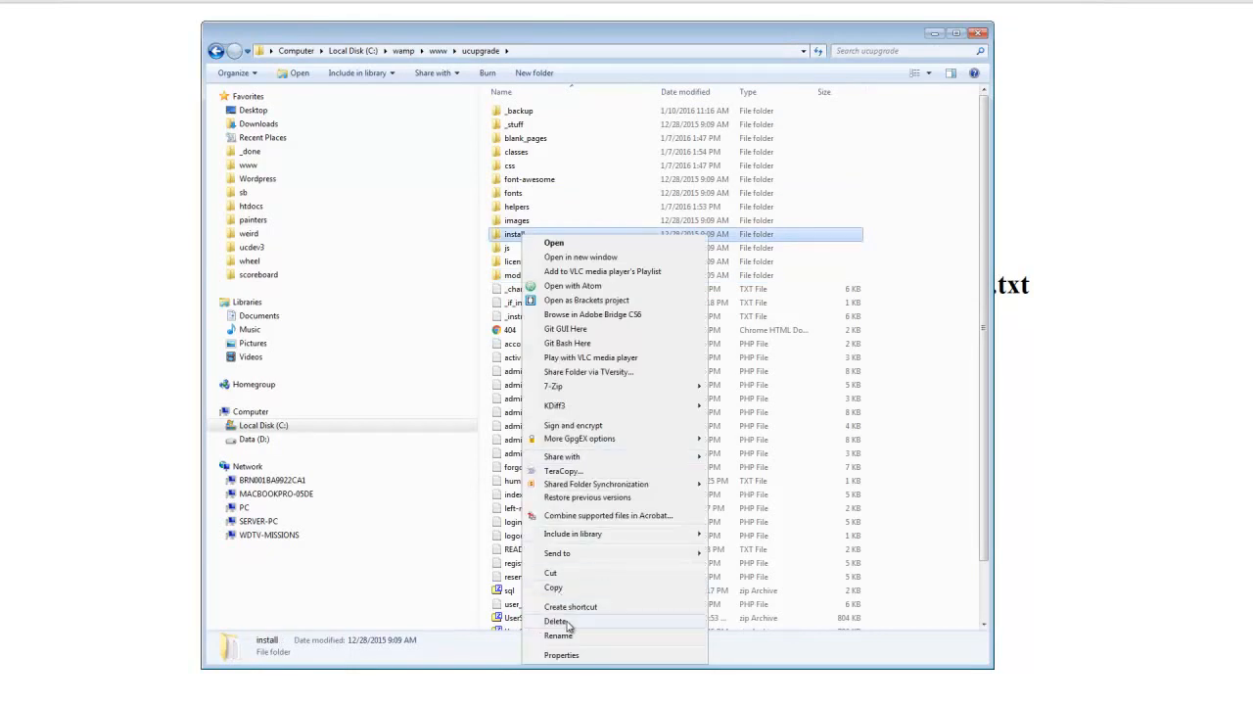
{"action": "left_click", "coordinate": [557, 621]}
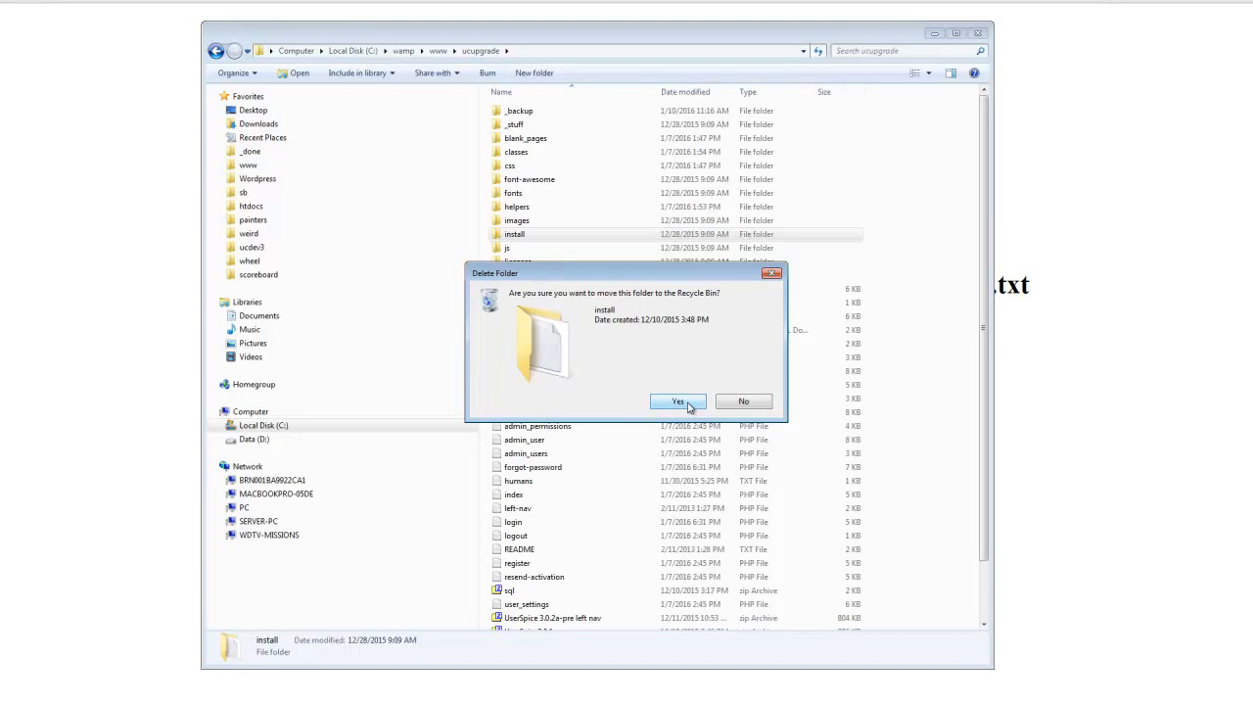
{"action": "left_click", "coordinate": [677, 401]}
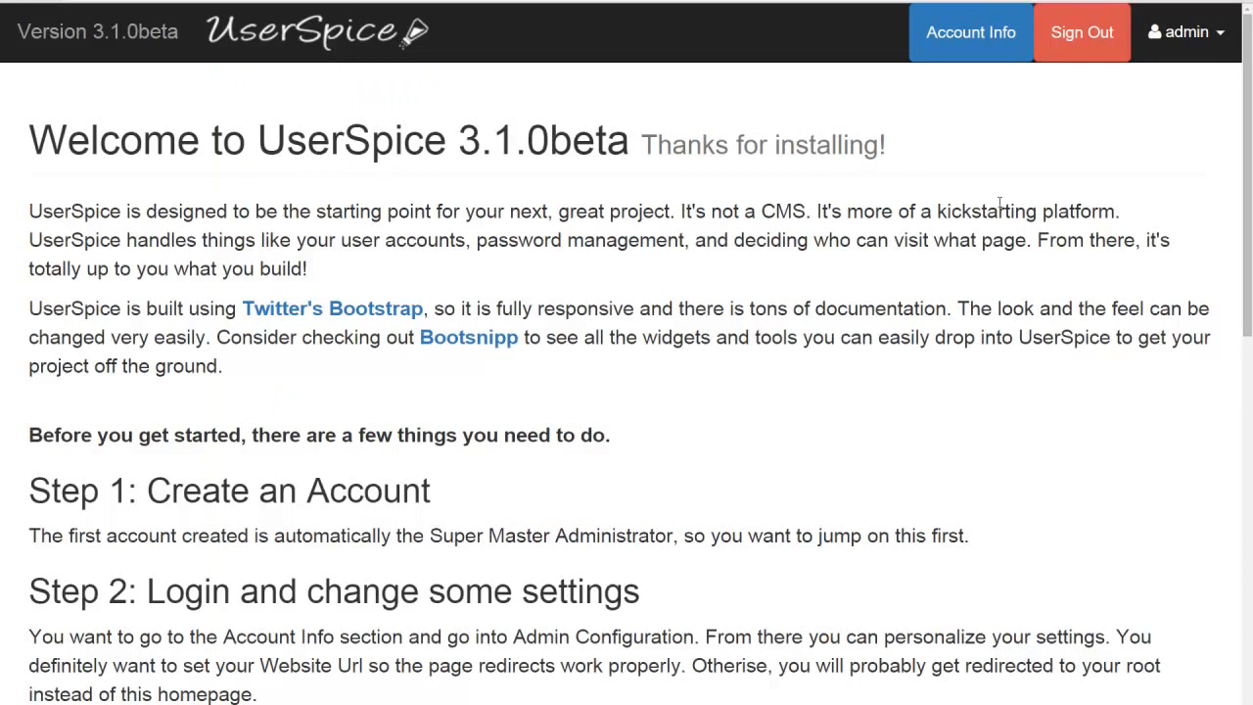
{"action": "mouse_move", "coordinate": [284, 65]}
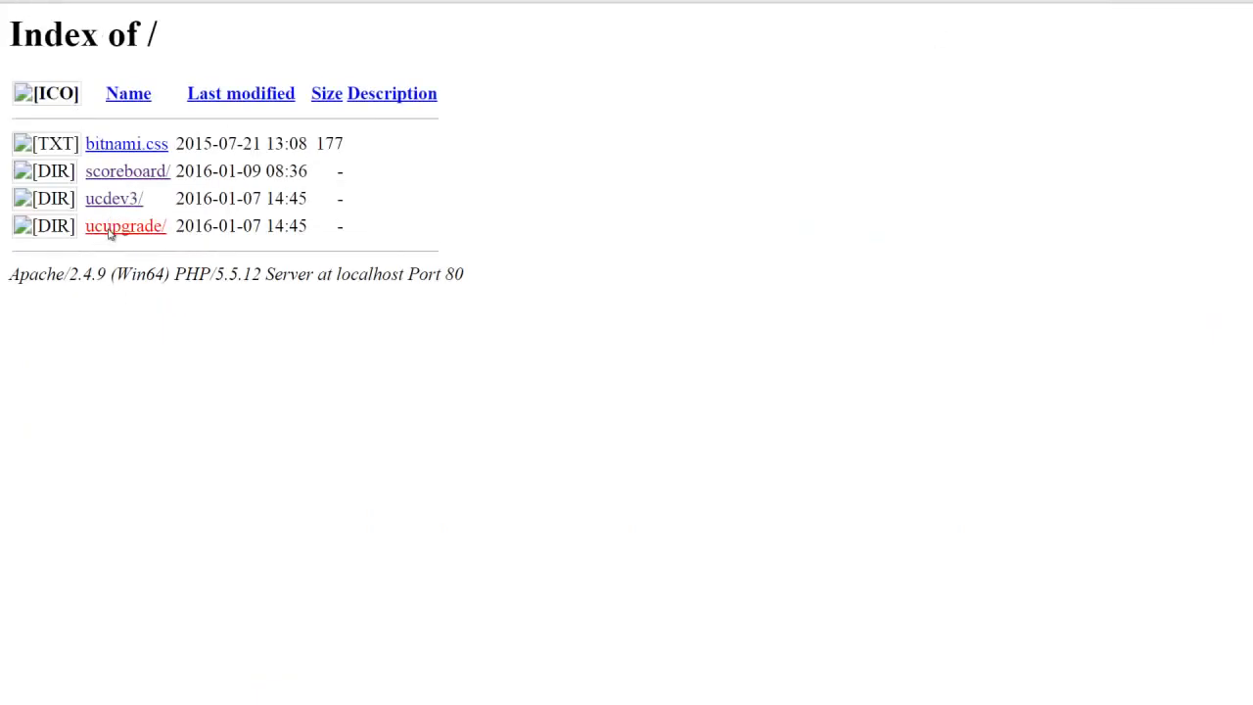
- Sign in to the upgraded ucupgrade site as admin with reCAPTCHA ticked
{"action": "left_click", "coordinate": [125, 225]}
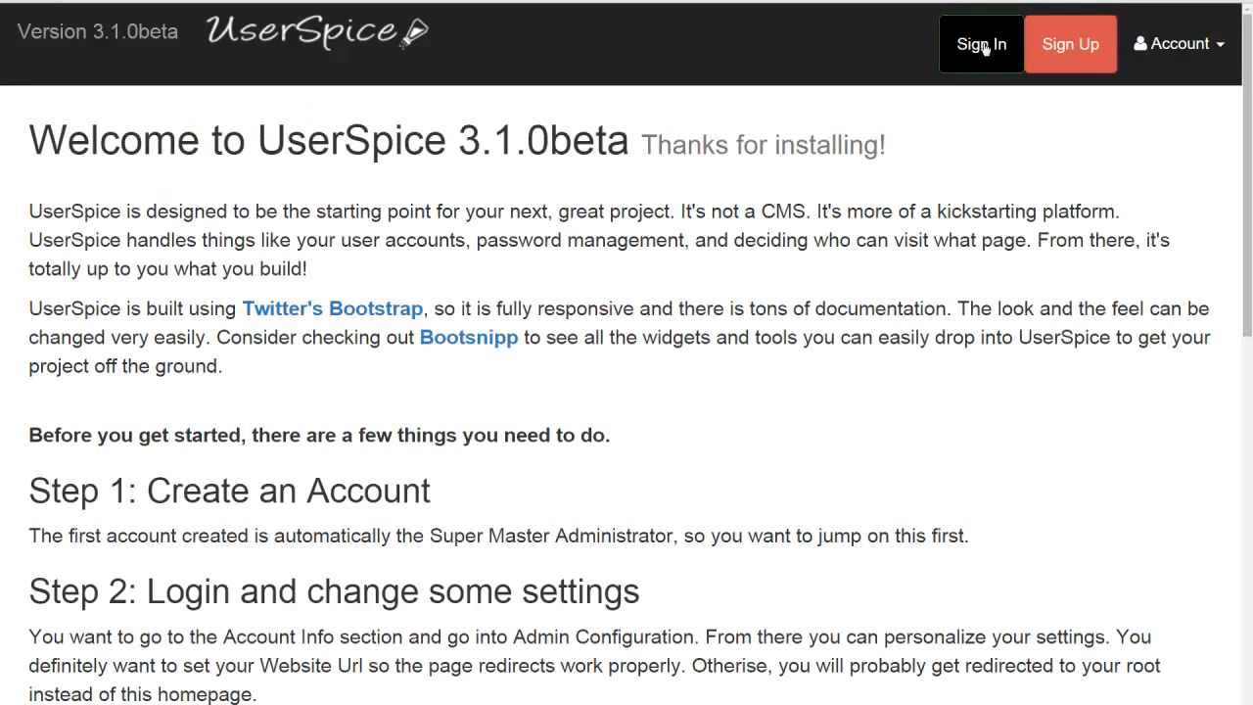
{"action": "left_click", "coordinate": [981, 44]}
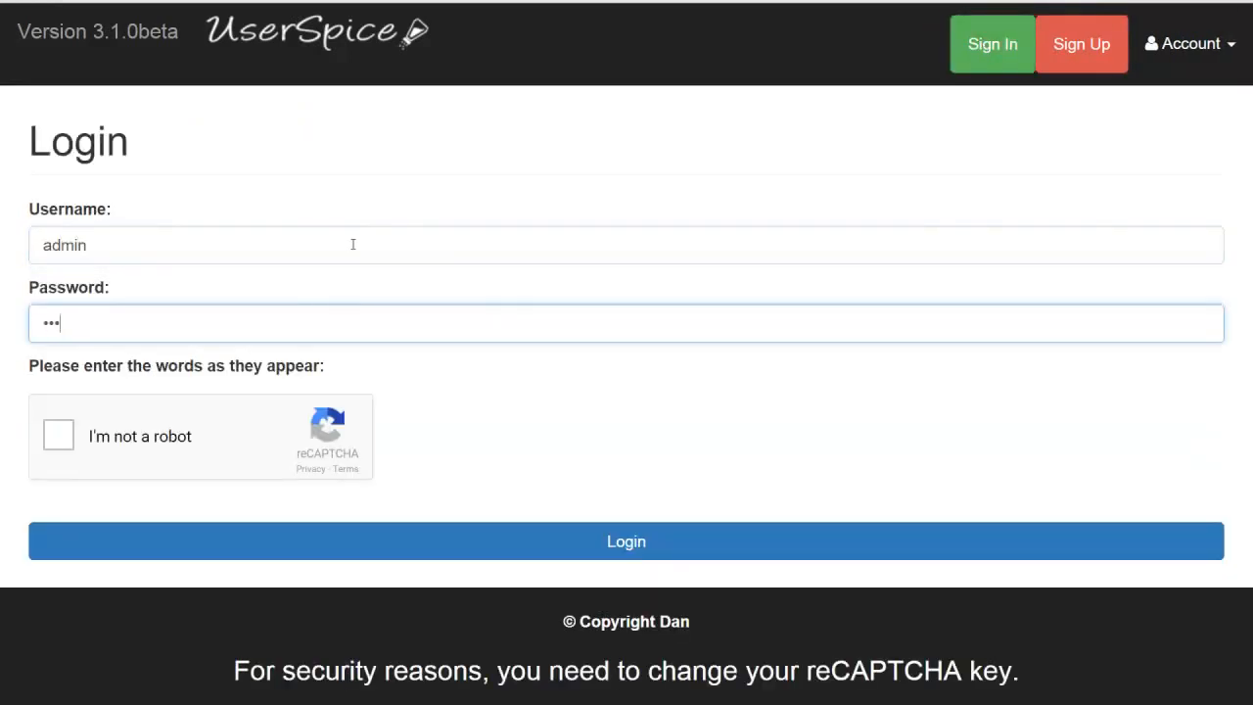
{"action": "type", "text": "password"}
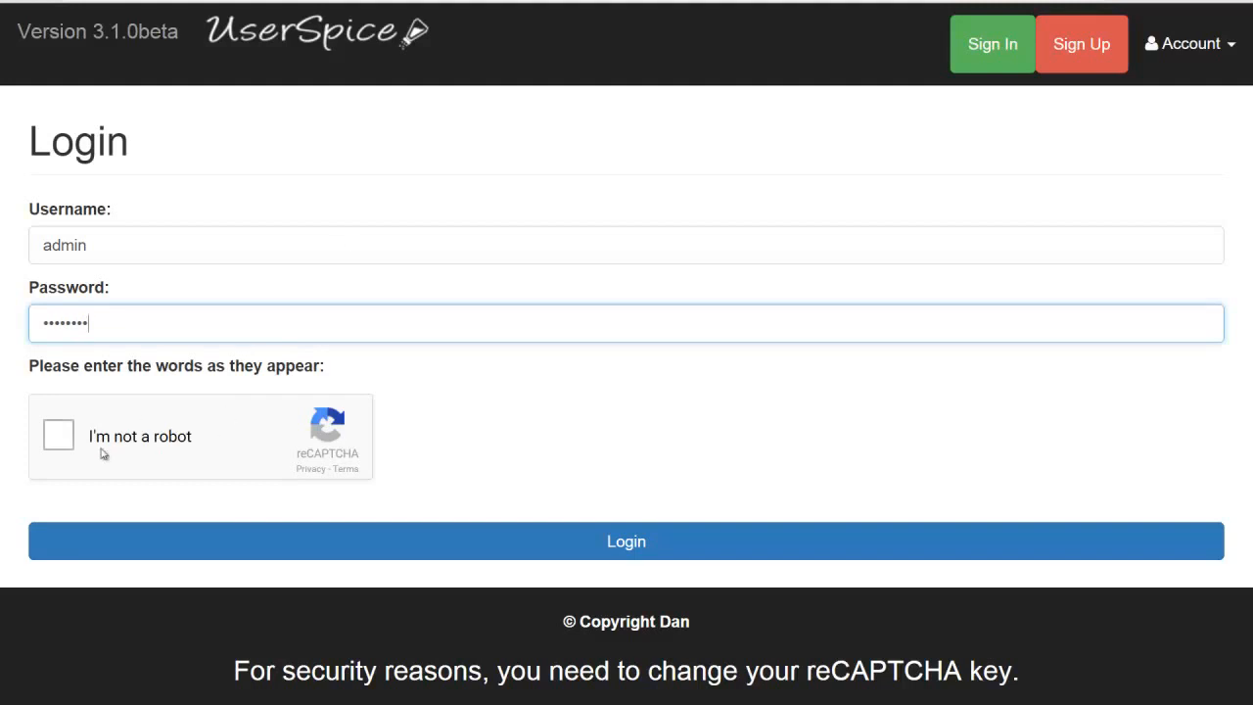
{"action": "left_click", "coordinate": [58, 434]}
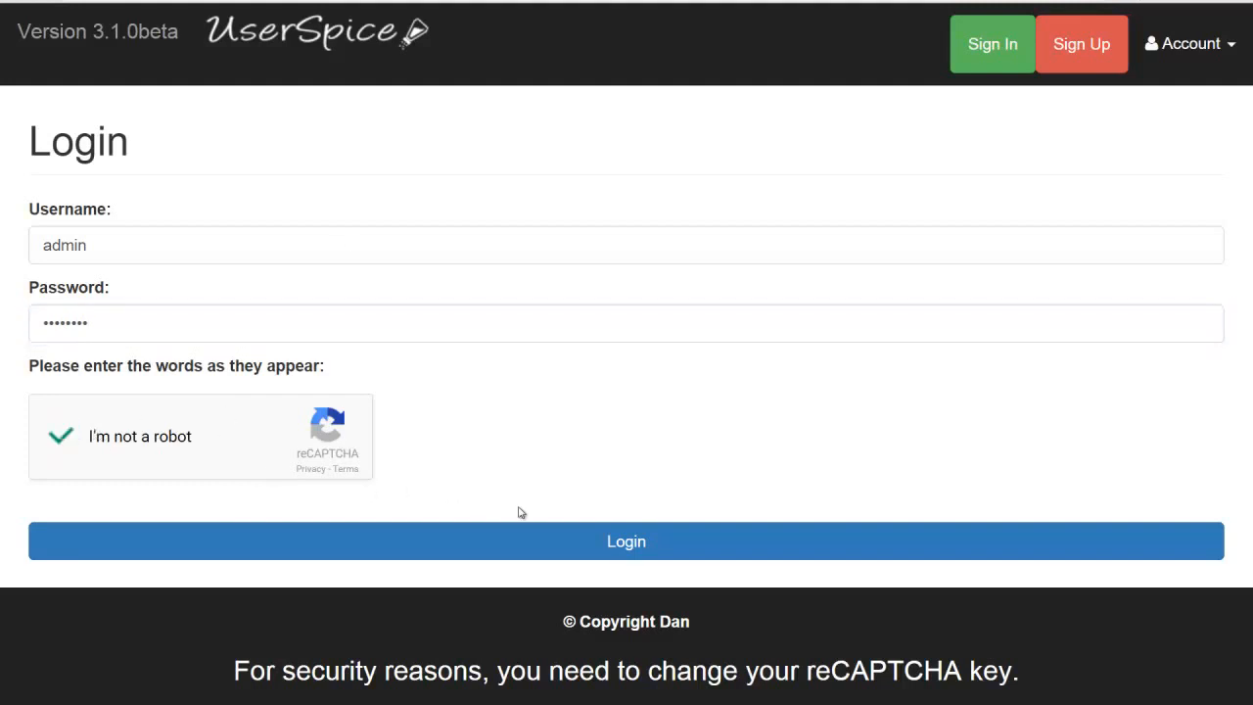
{"action": "mouse_move", "coordinate": [627, 541]}
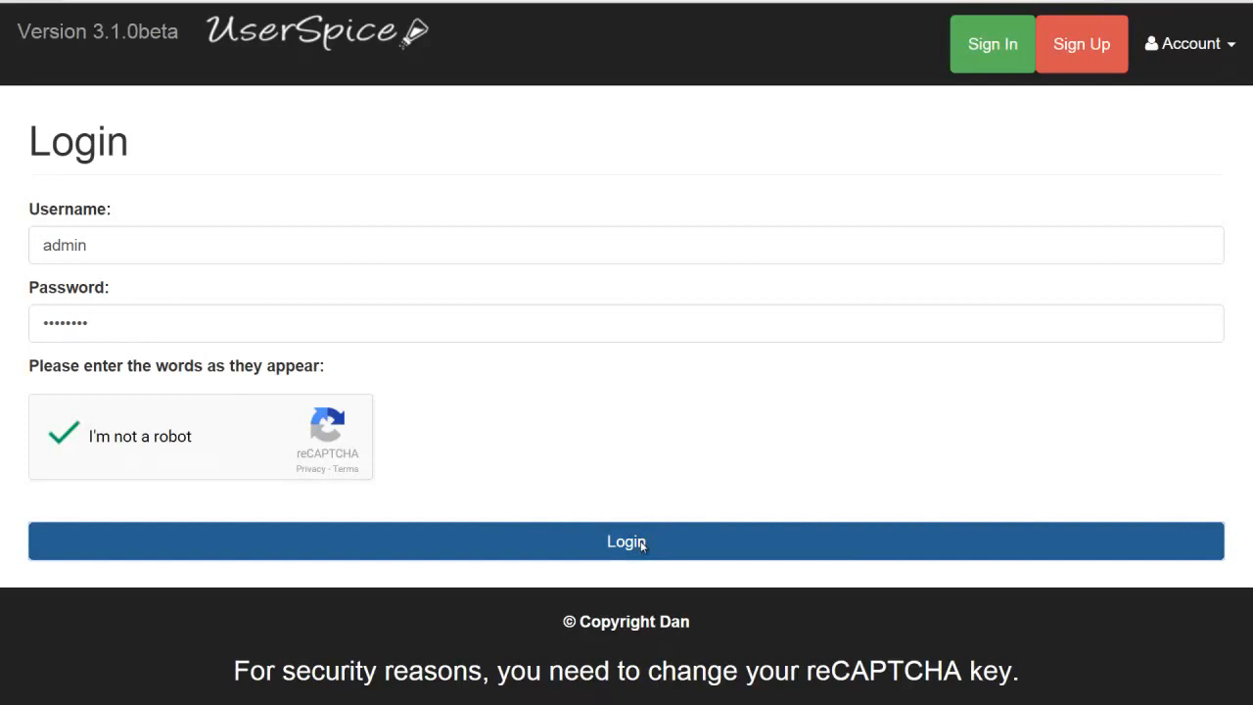
{"action": "left_click", "coordinate": [626, 541]}
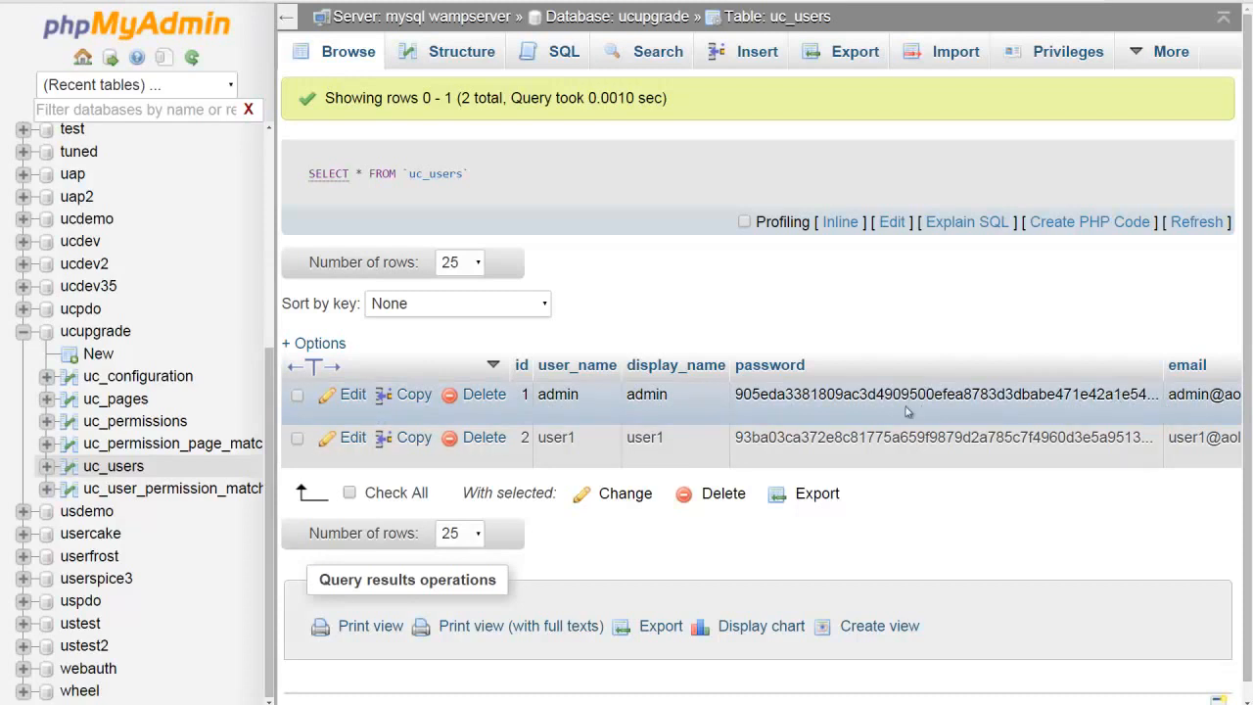
{"action": "mouse_move", "coordinate": [856, 412]}
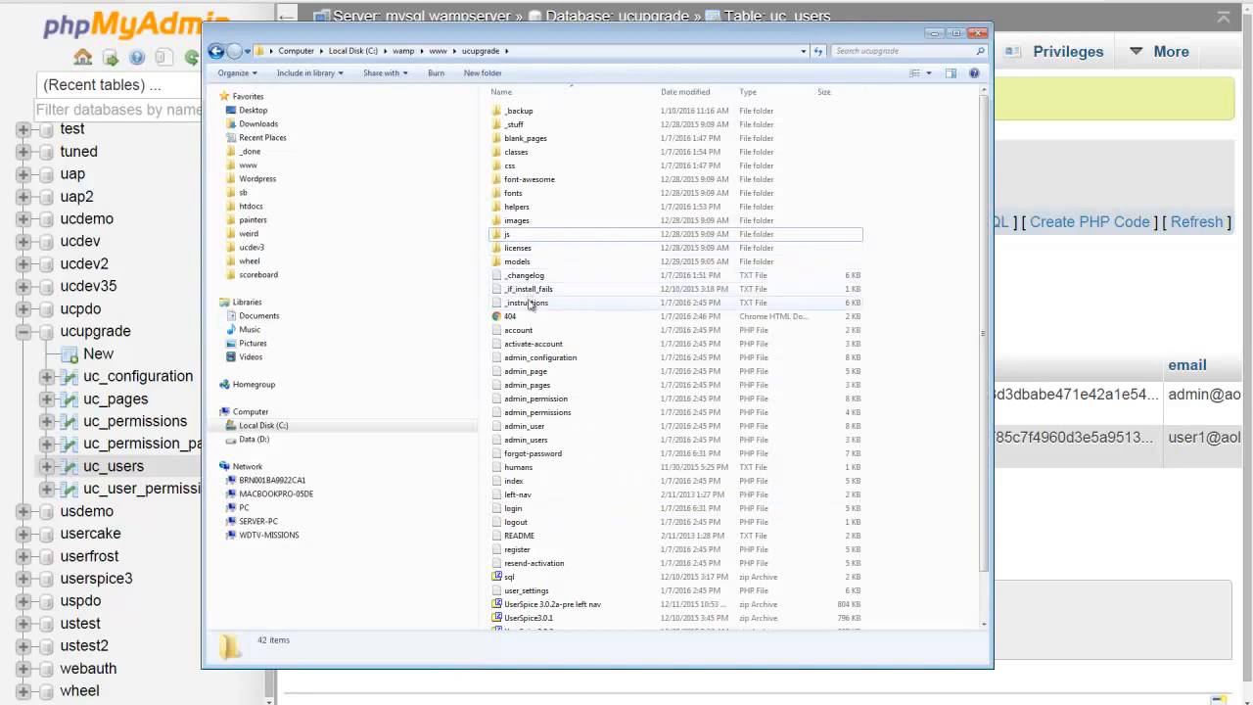
- Select the _instructions text file in the ucupgrade site folder
{"action": "left_click", "coordinate": [527, 303]}
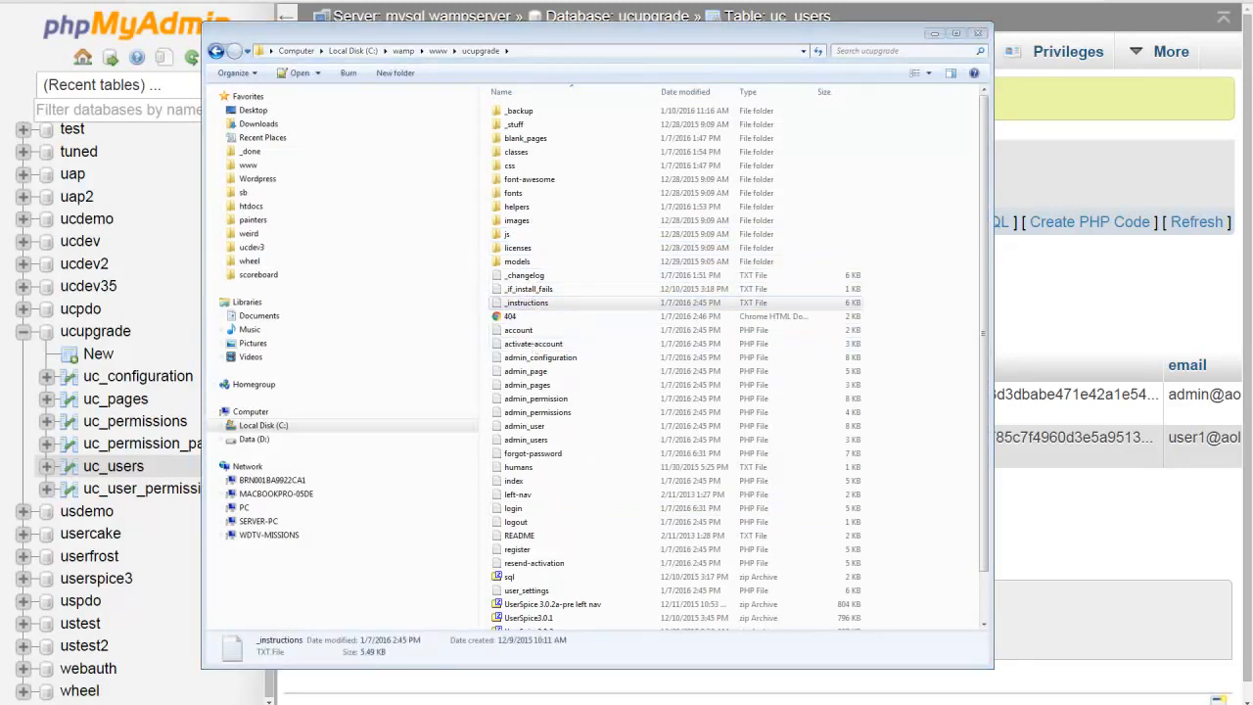
- Copy the $2y$12$ temporary hash from _instructions.txt and paste it as admin's password in uc_users
{"action": "double_click", "coordinate": [526, 303]}
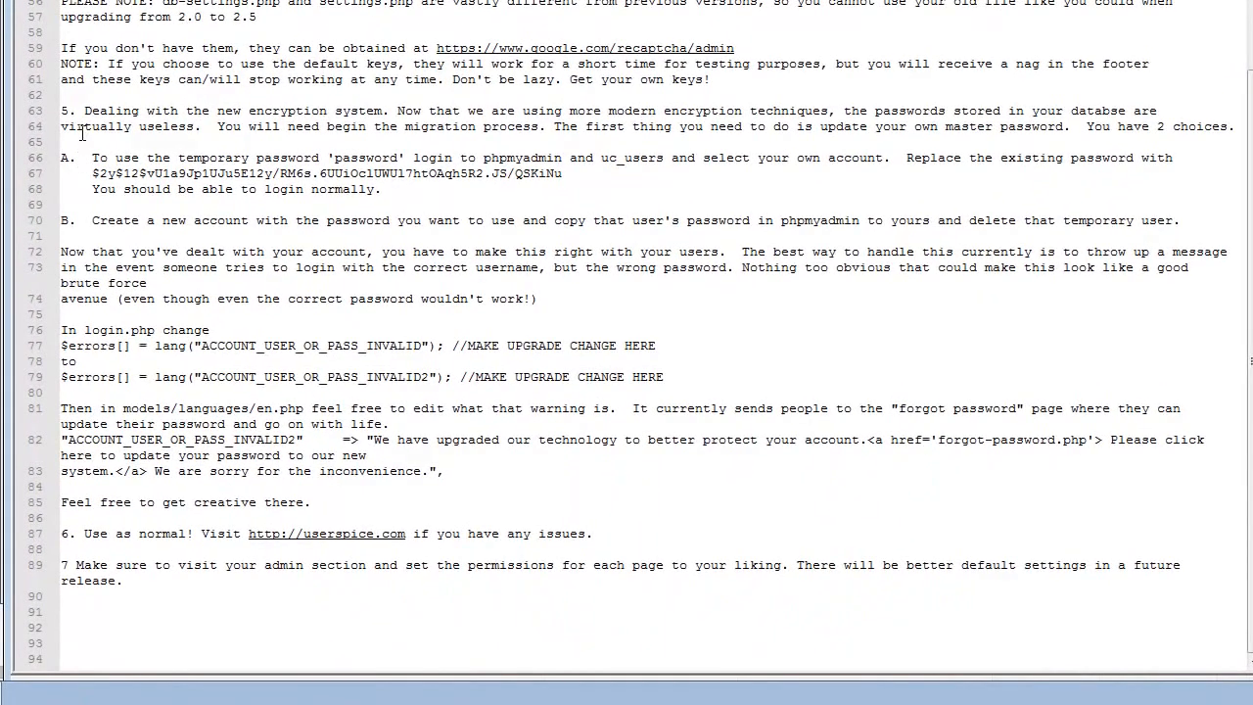
{"action": "left_click_drag", "start_coordinate": [62, 110], "coordinate": [719, 220]}
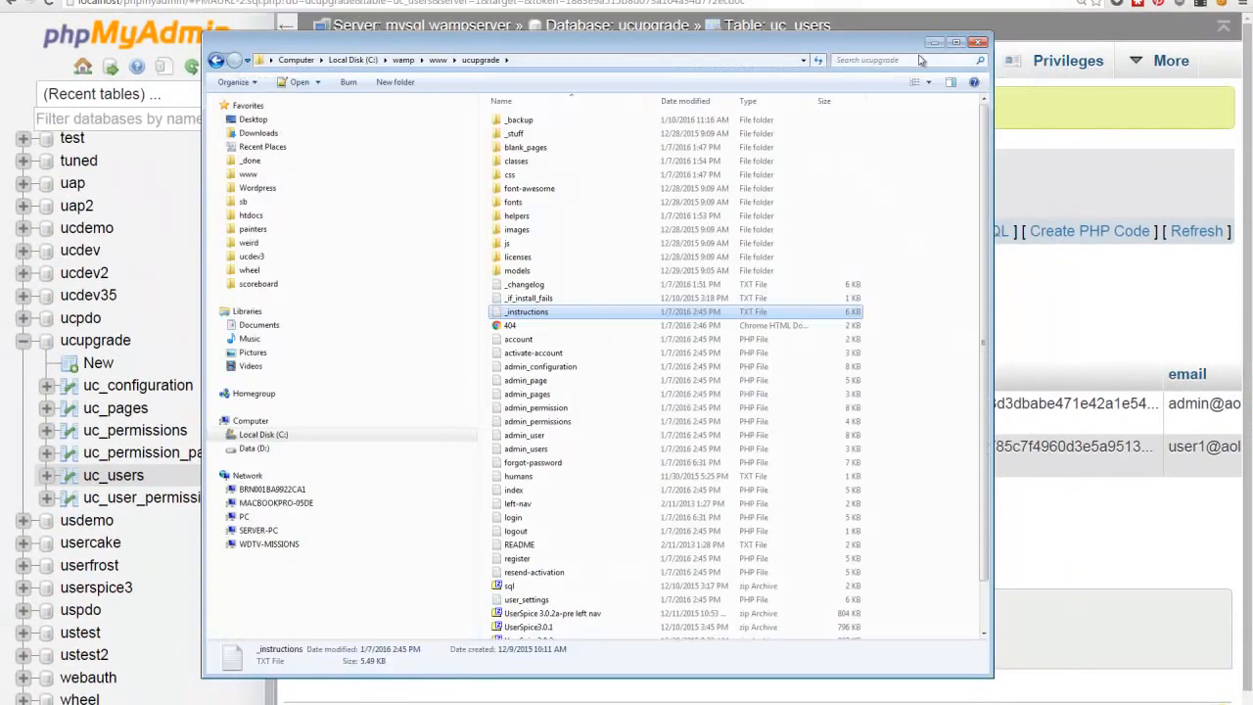
{"action": "left_click", "coordinate": [977, 43]}
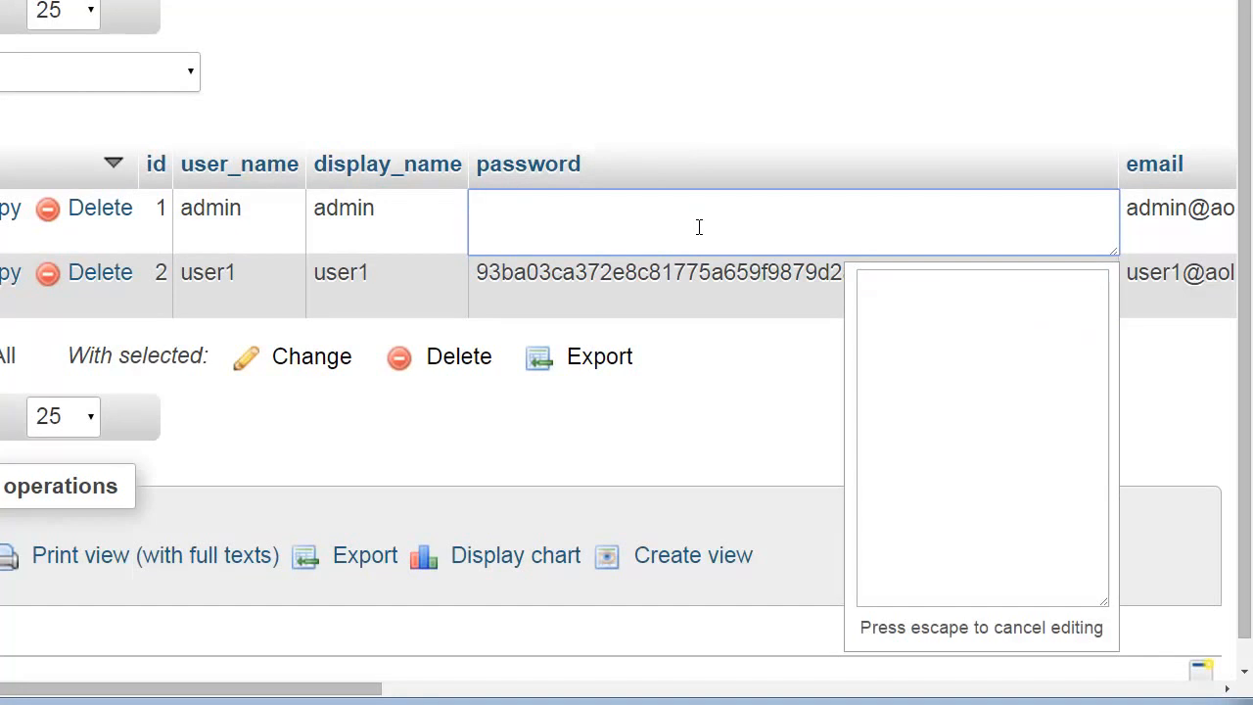
{"action": "type", "text": "$2y$12$vU1a9Jp1UJu5E12y/RM6s.6UUiOclUWUl7htOAqh5R2.JS/QSKiNu"}
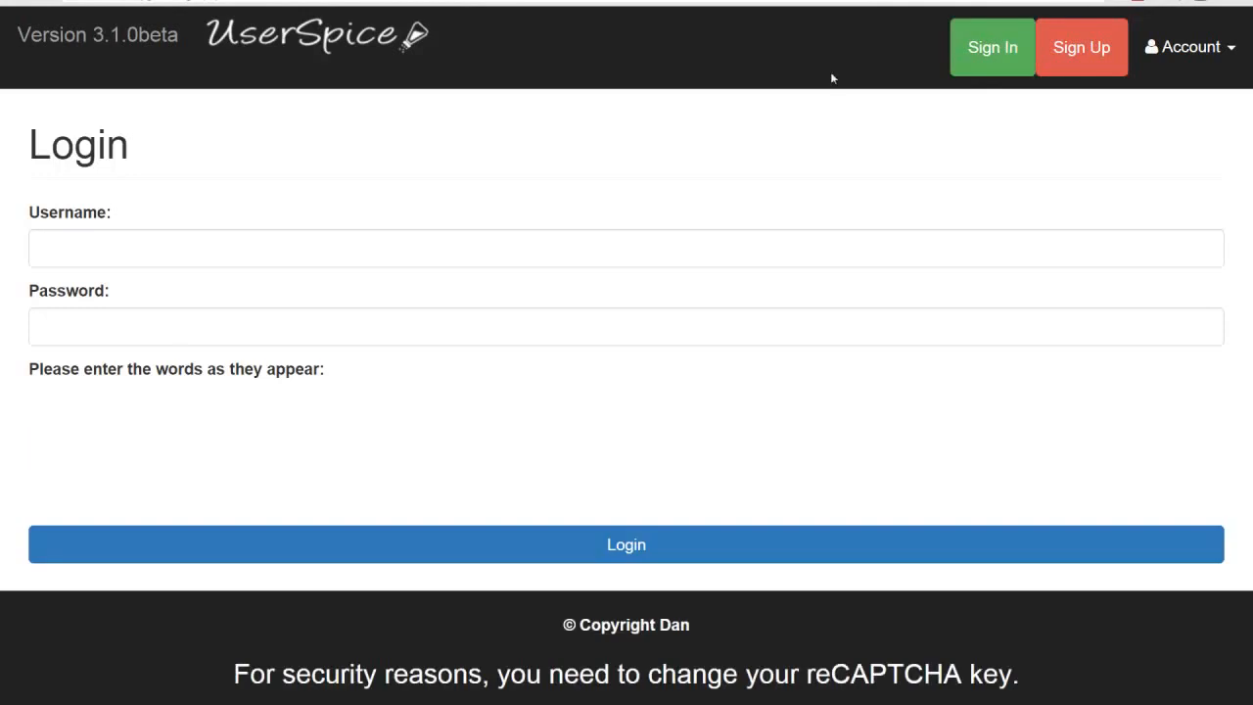
- Attempt the admin login with the temporary password and reCAPTCHA; it is rejected as invalid
{"action": "type", "text": "admin"}
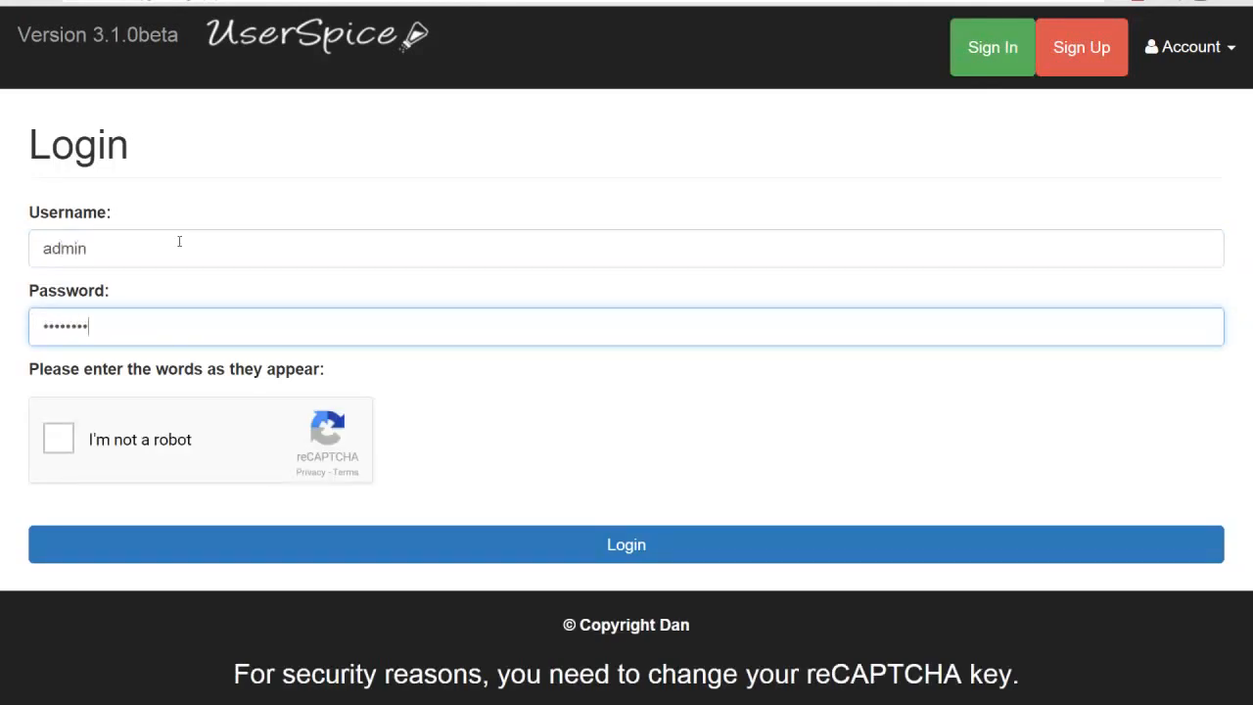
{"action": "left_click", "coordinate": [58, 439]}
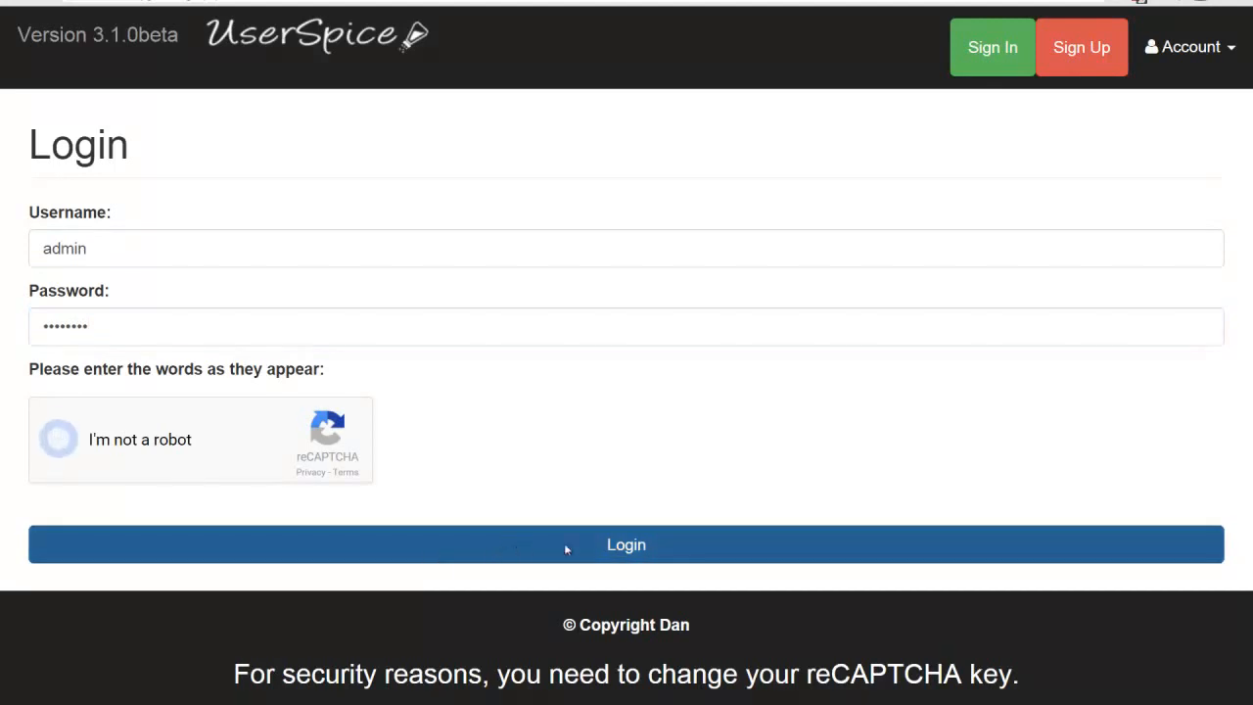
{"action": "left_click", "coordinate": [58, 439]}
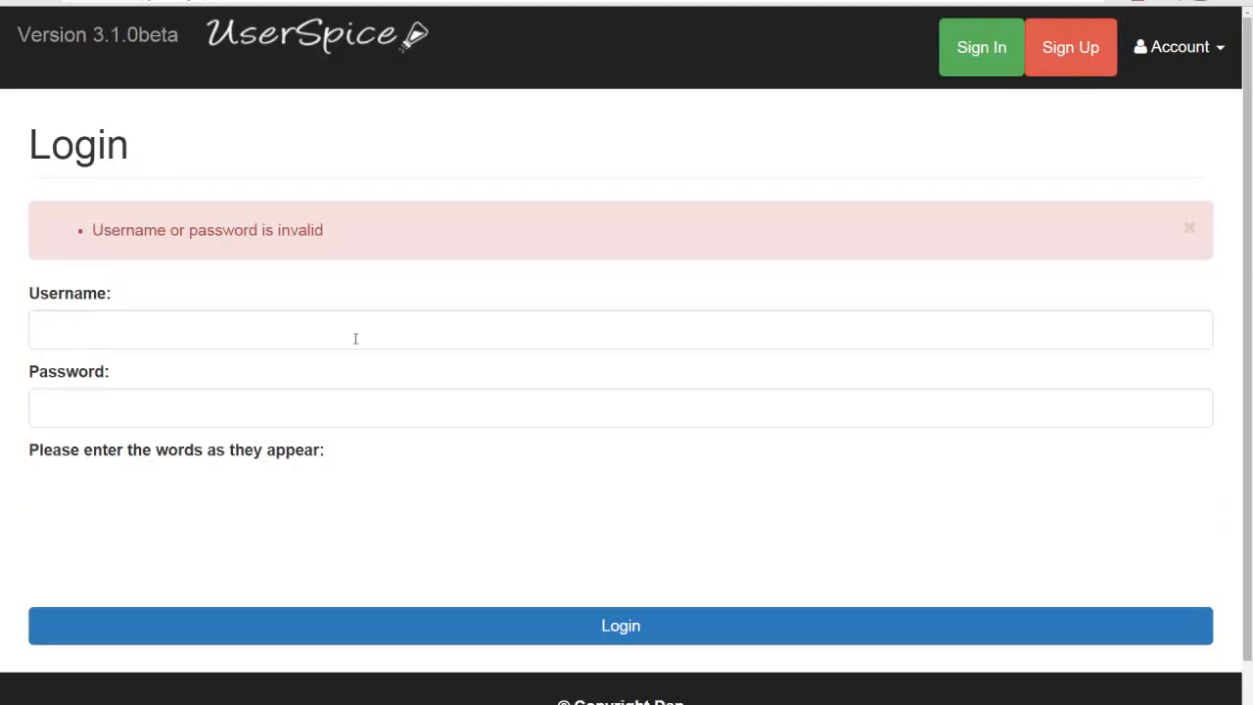
- Retry the admin login successfully, reach the Admin's Account page, then sign out
{"action": "type", "text": "admin"}
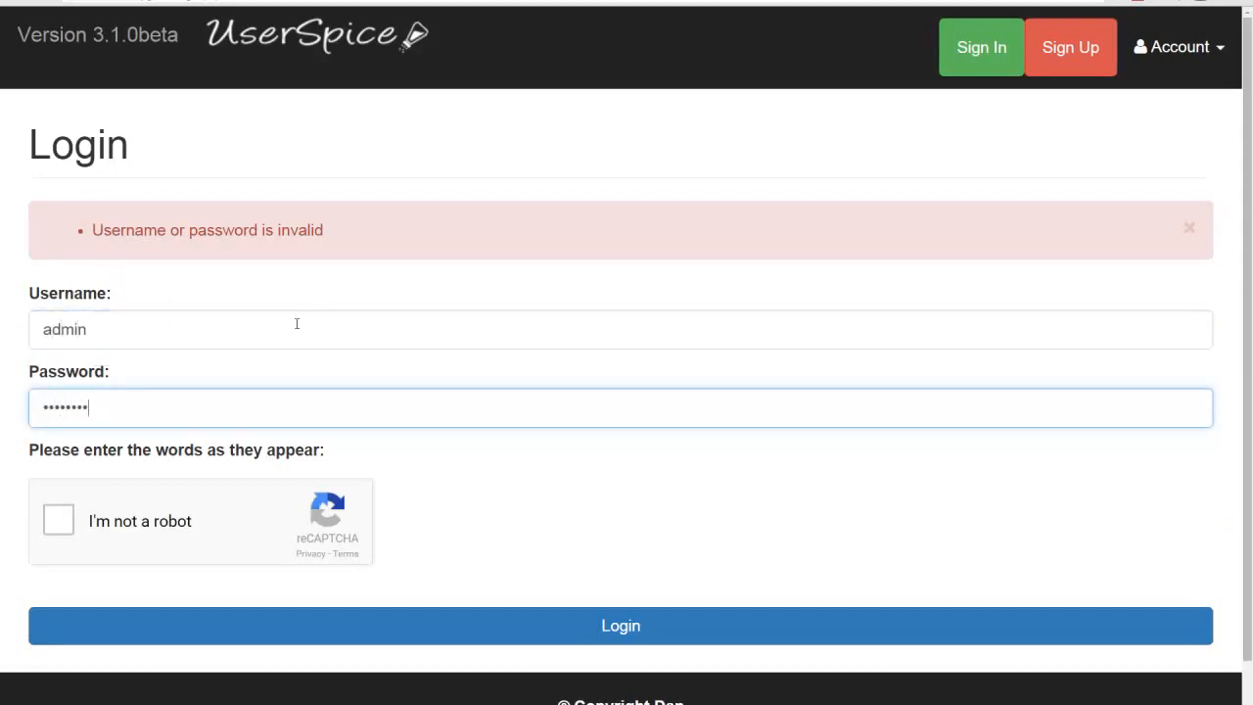
{"action": "left_click", "coordinate": [57, 520]}
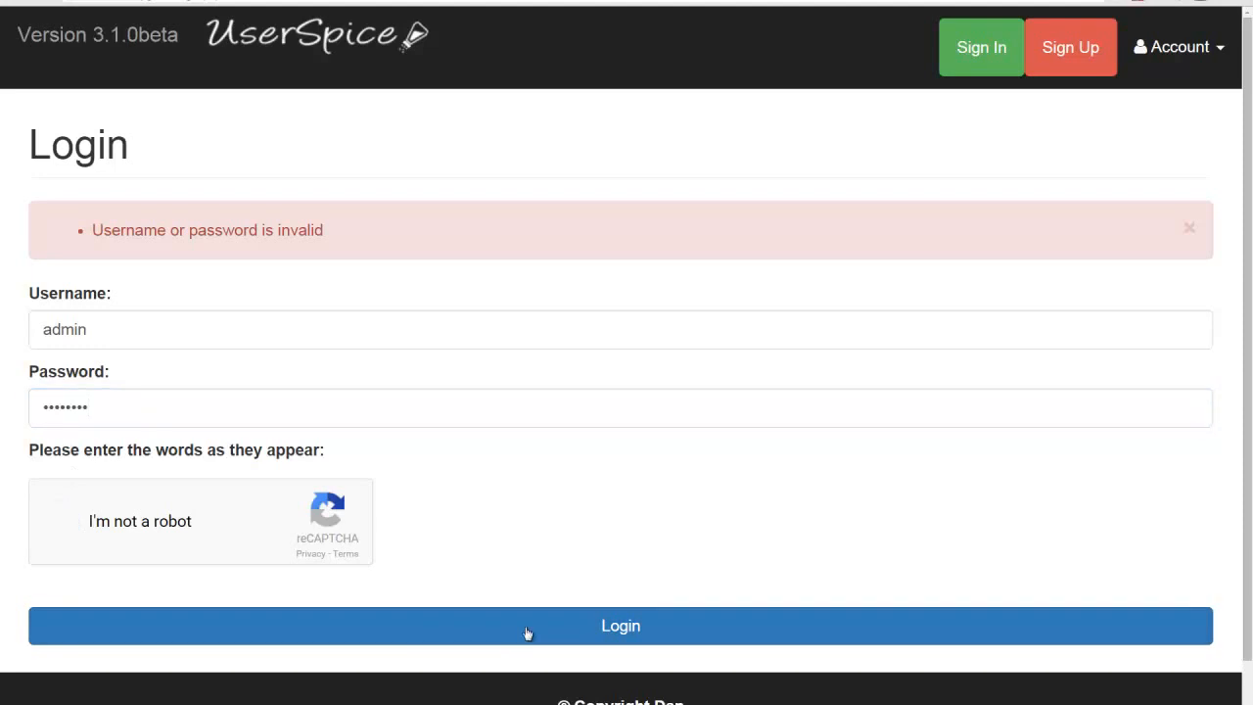
{"action": "left_click", "coordinate": [621, 625]}
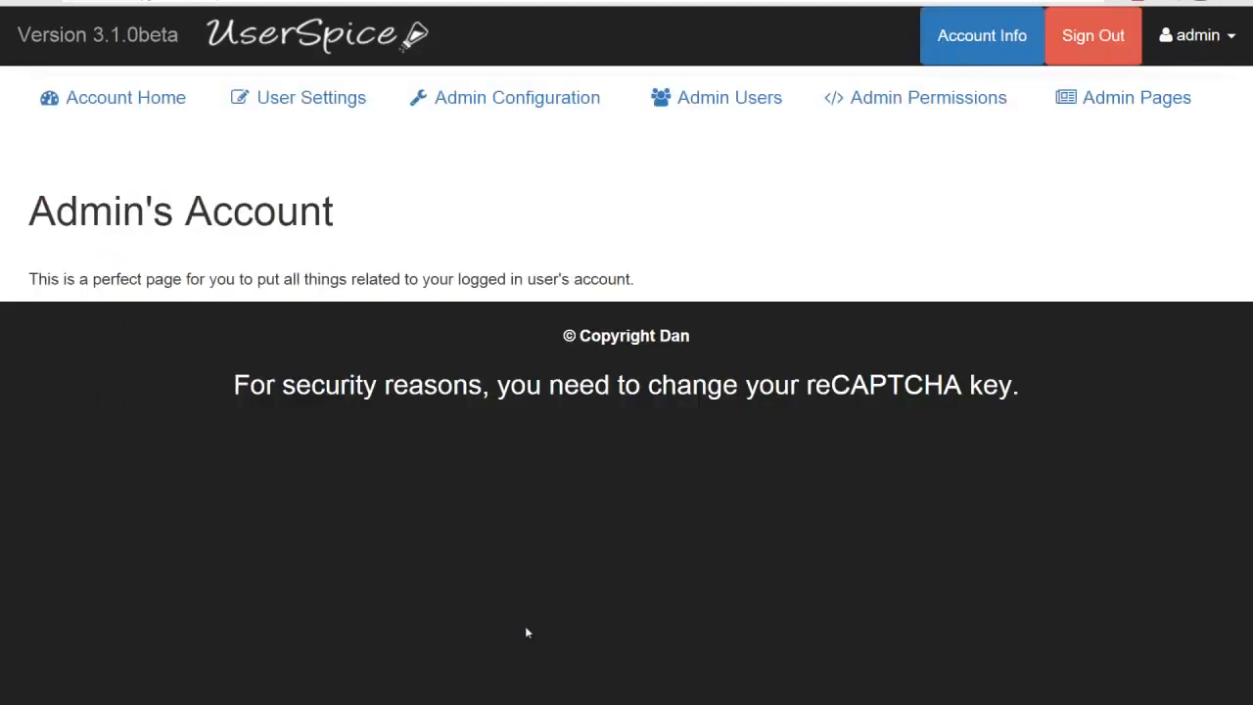
{"action": "left_click", "coordinate": [1092, 36]}
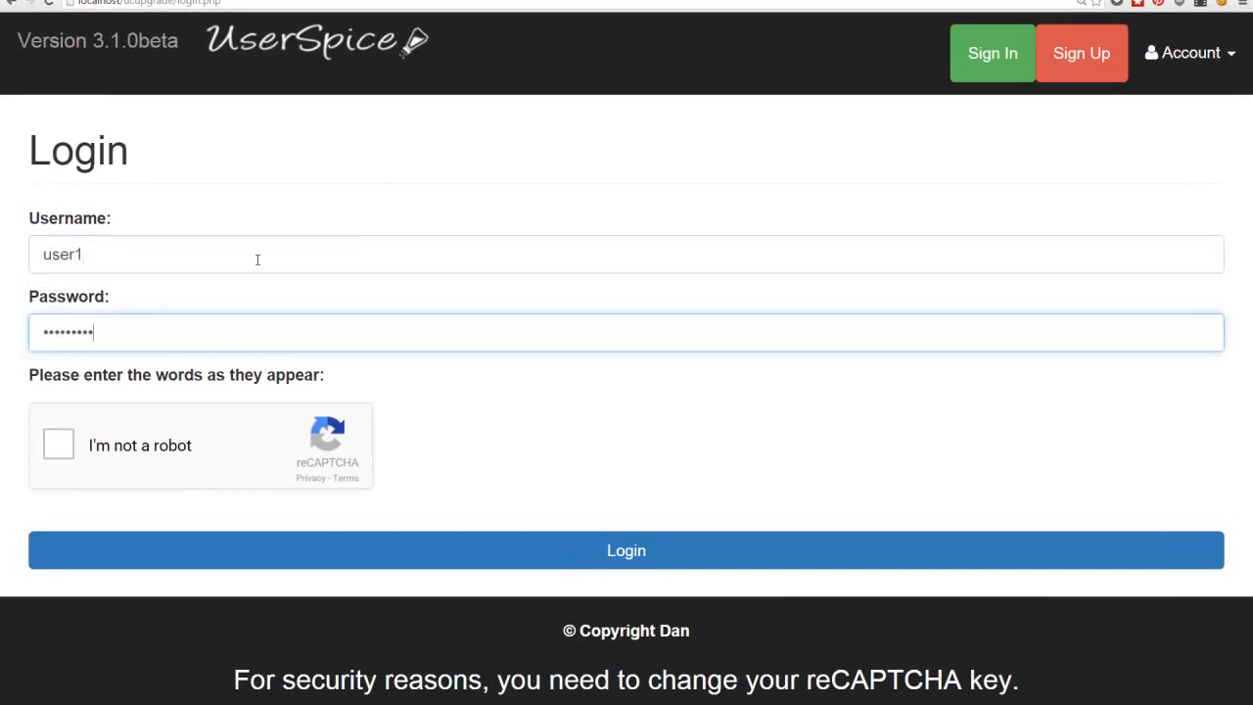
- Submit user1's old credentials with reCAPTCHA and see the invalid username or password error
{"action": "left_click", "coordinate": [57, 445]}
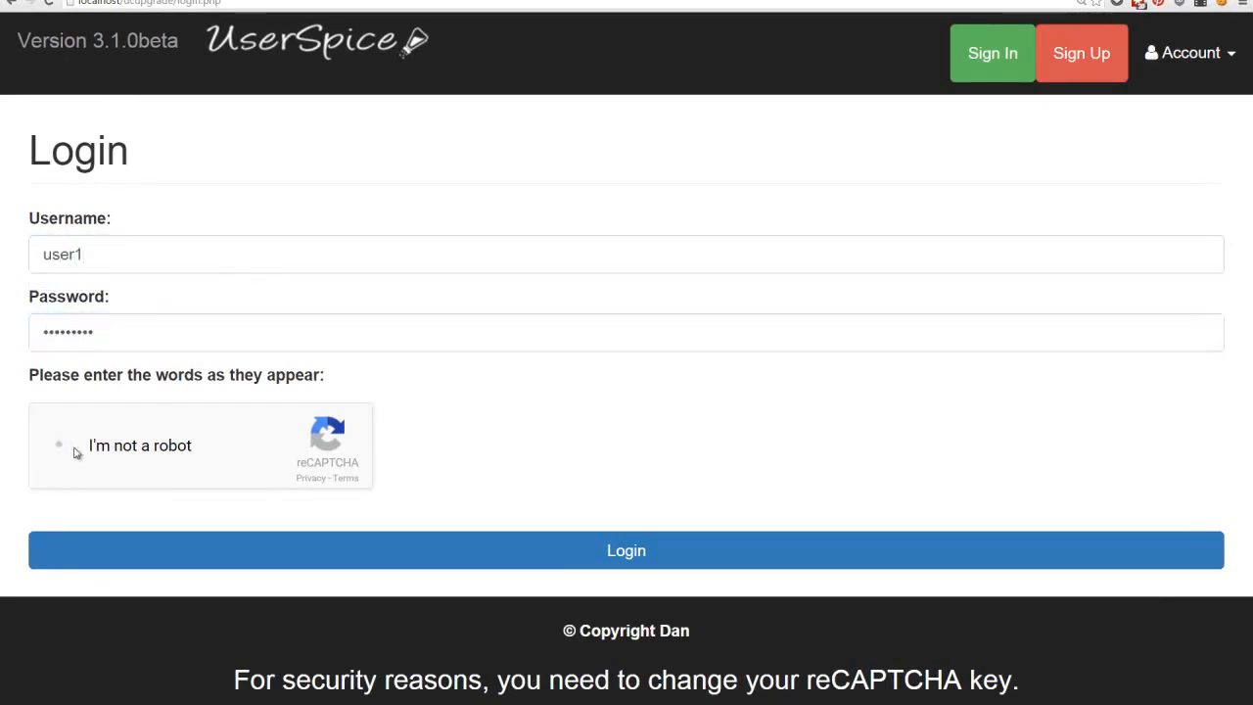
{"action": "left_click", "coordinate": [58, 445]}
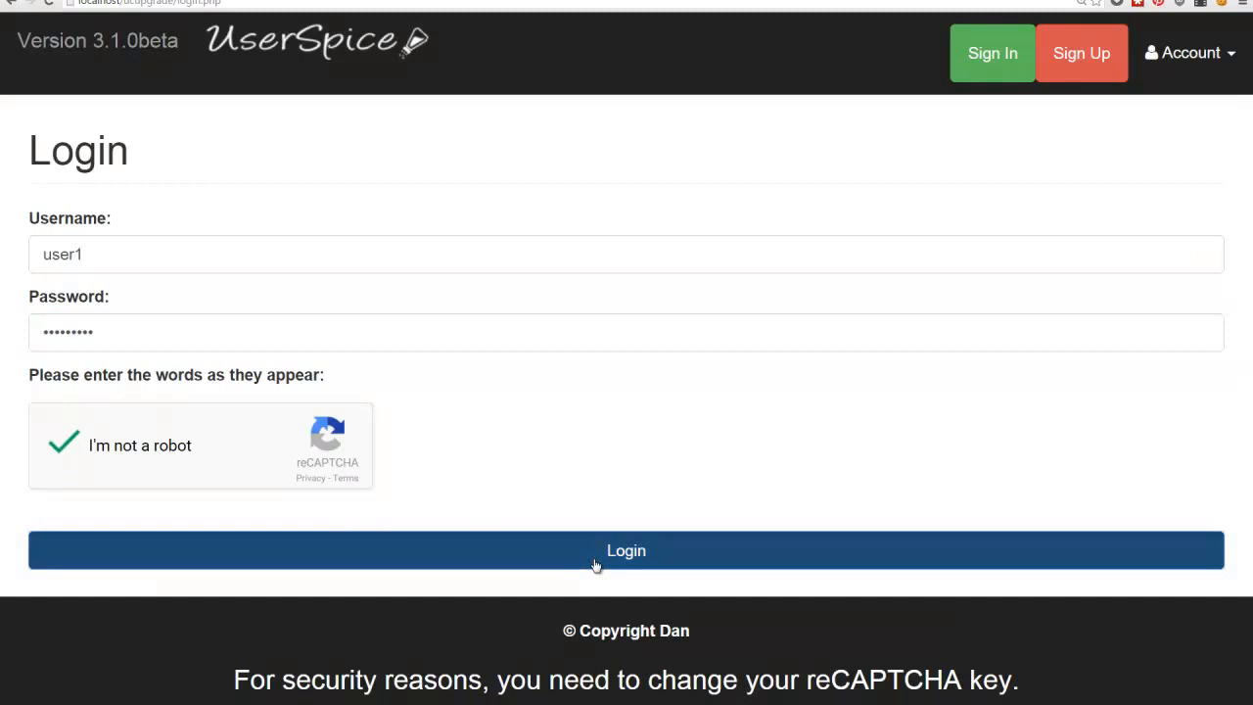
{"action": "left_click", "coordinate": [626, 549]}
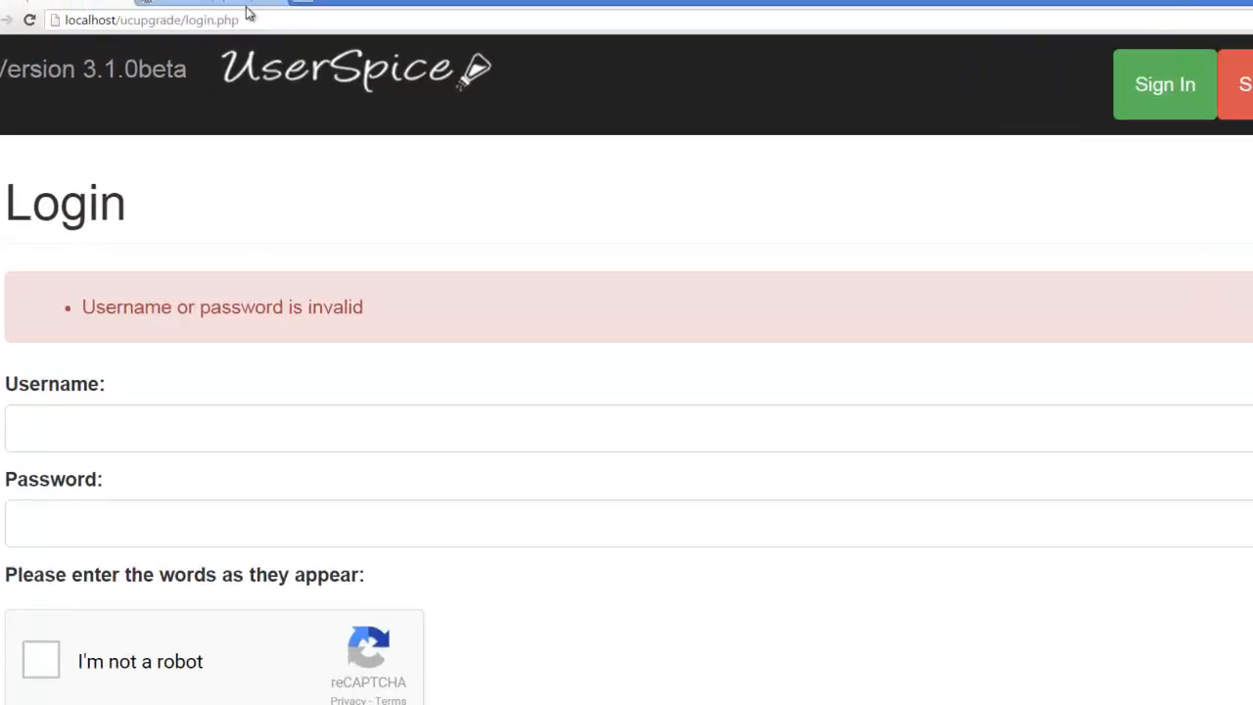
{"action": "left_click", "coordinate": [225, 16]}
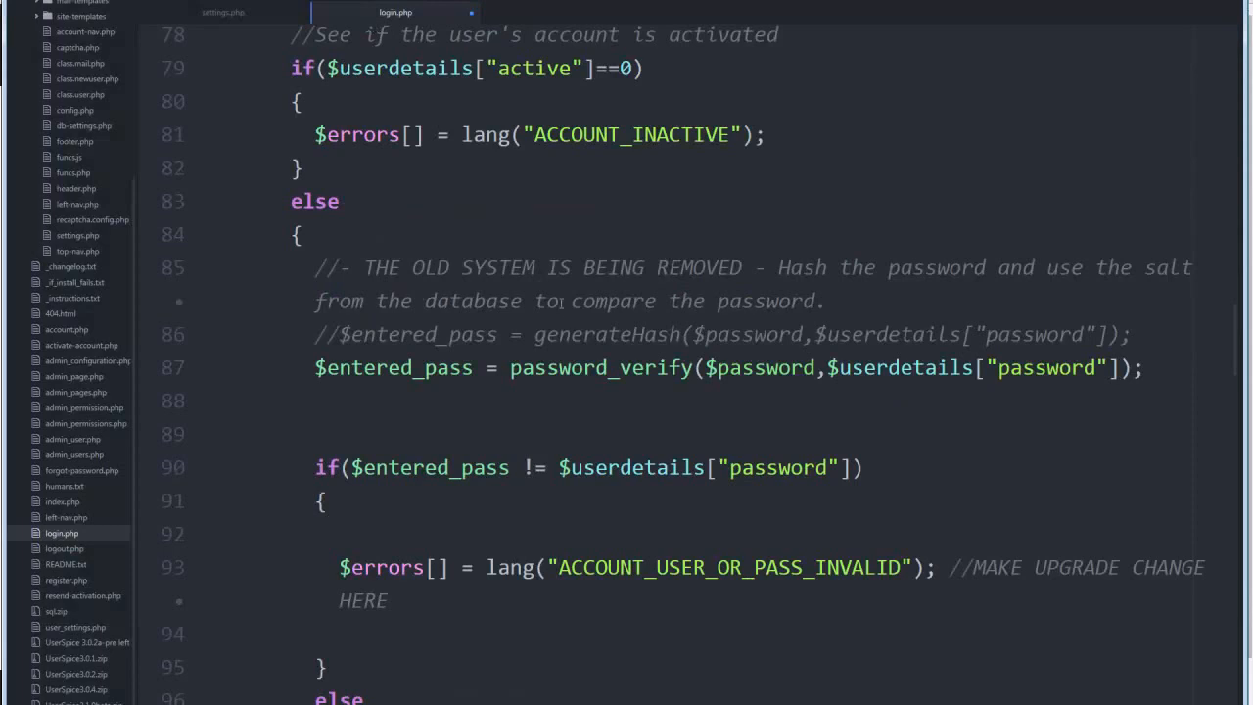
- Change login.php line 93's error key to ACCOUNT_USER_OR_PASS_INVALID2 and save the file
{"action": "scroll", "scroll_direction": "down", "scroll_amount": 3}
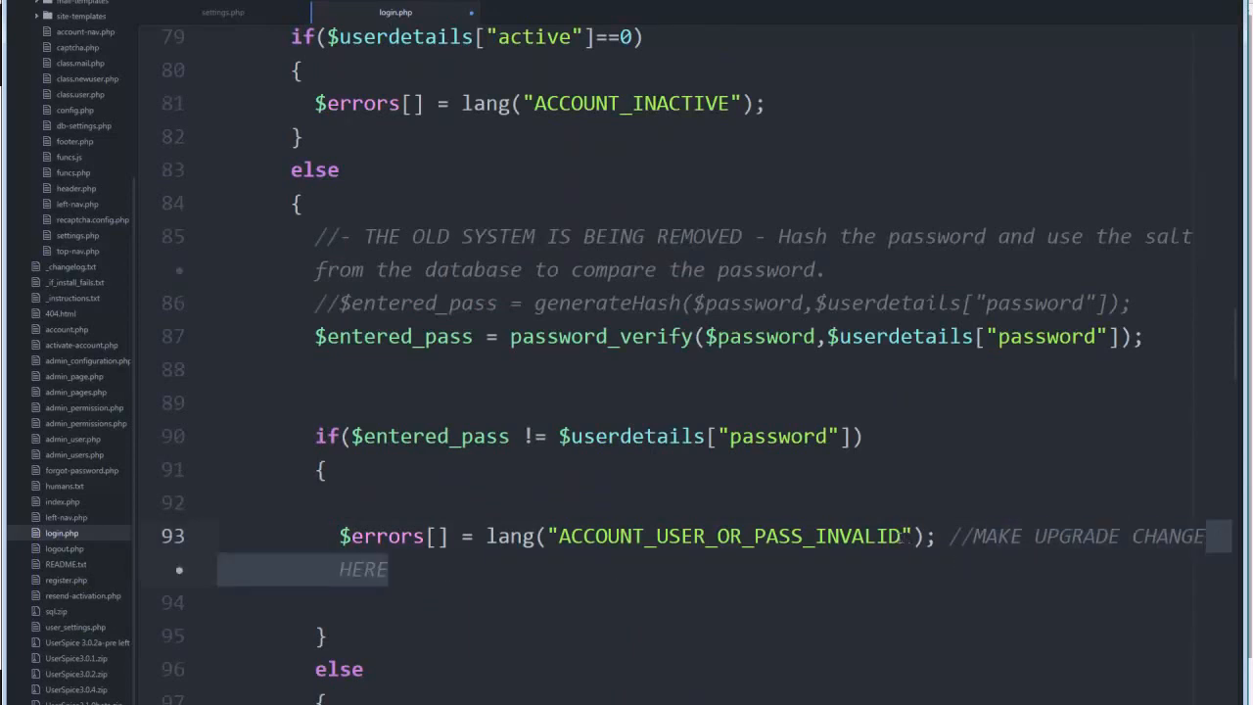
{"action": "type", "text": "2"}
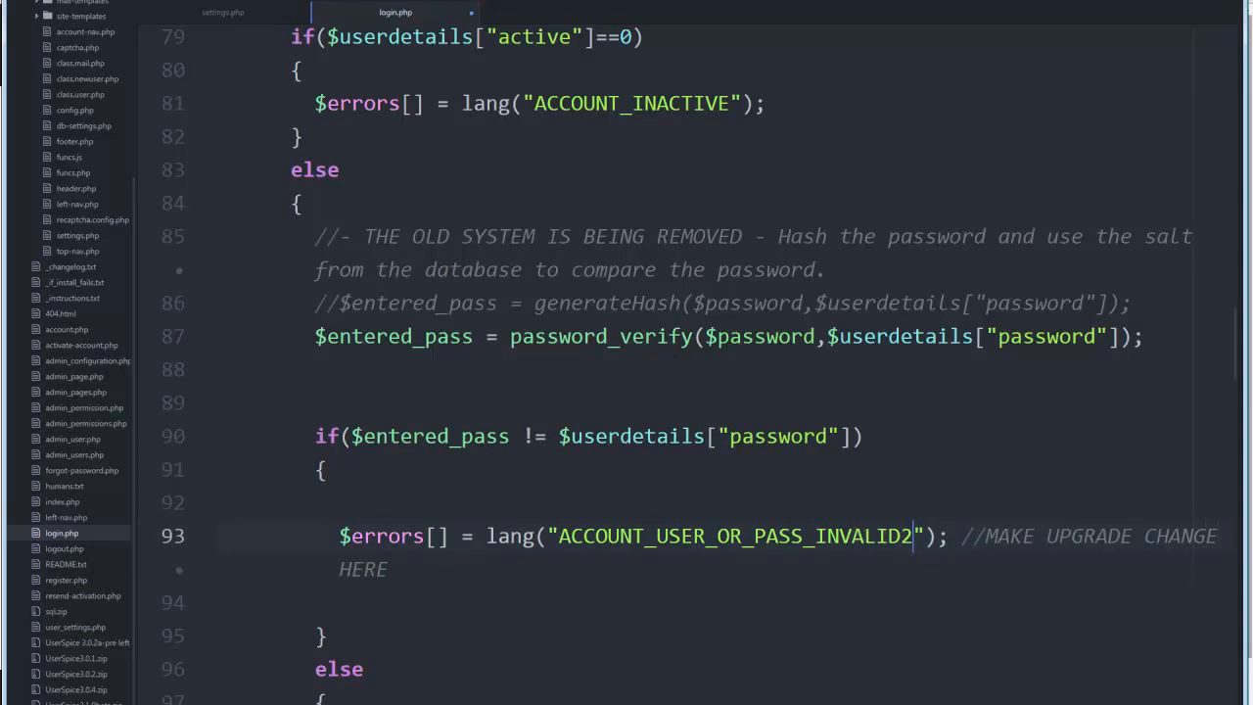
{"action": "left_click", "coordinate": [14, 4]}
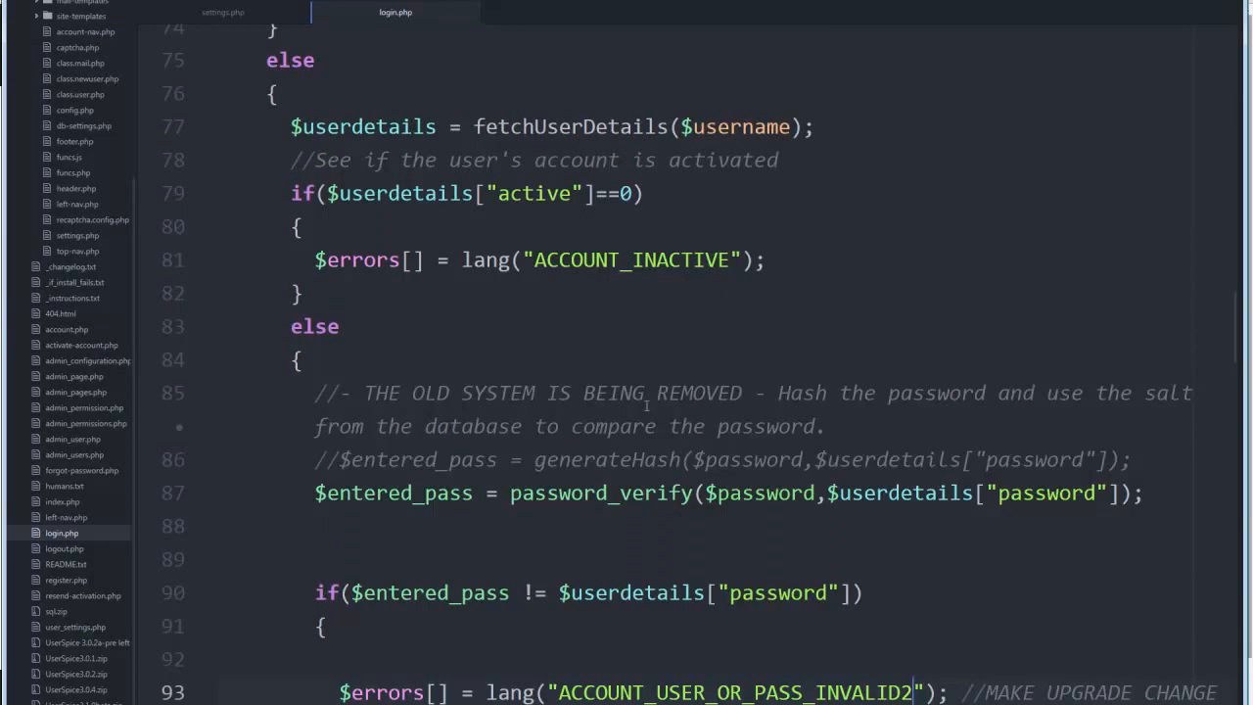
{"action": "mouse_move", "coordinate": [659, 411]}
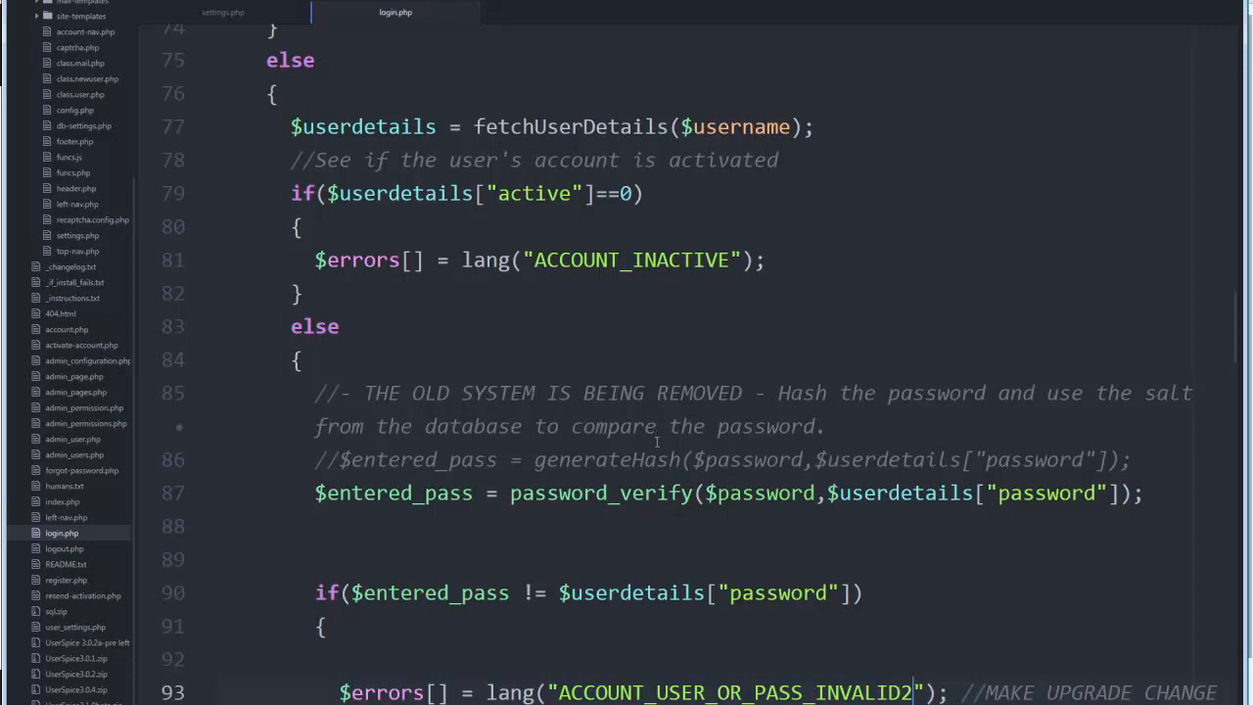
{"action": "mouse_move", "coordinate": [392, 412]}
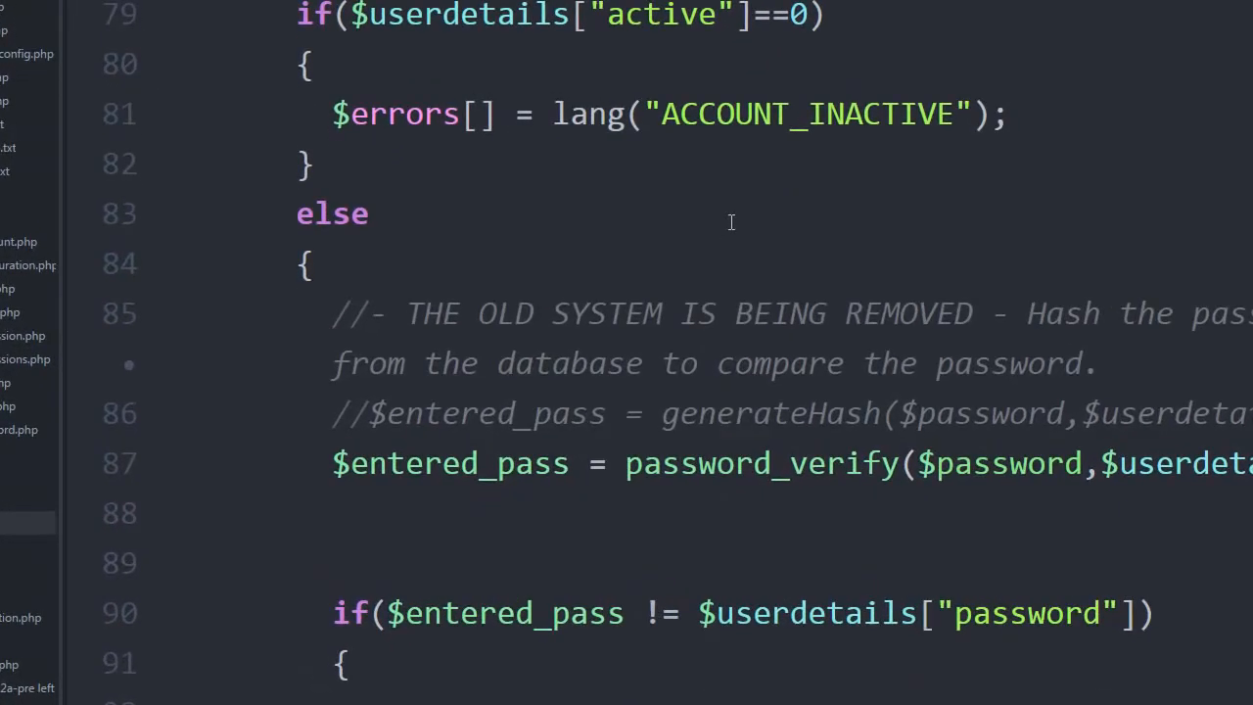
{"action": "mouse_move", "coordinate": [968, 390]}
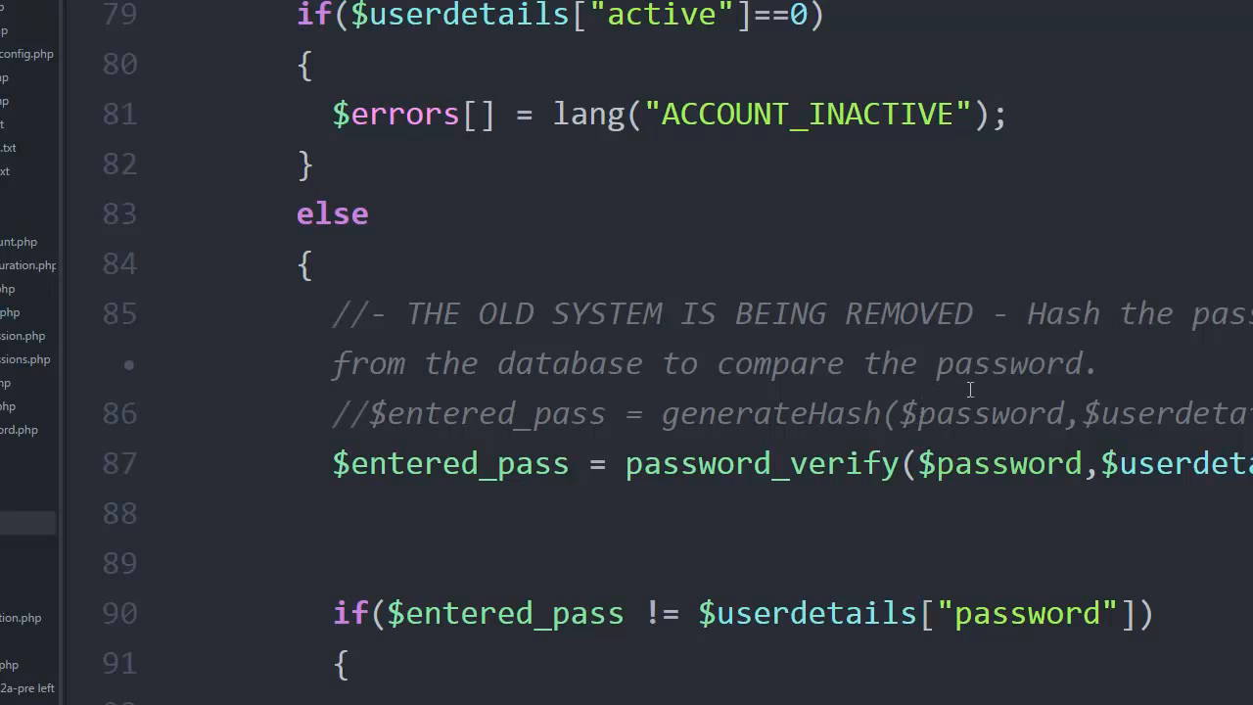
{"action": "mouse_move", "coordinate": [1100, 596]}
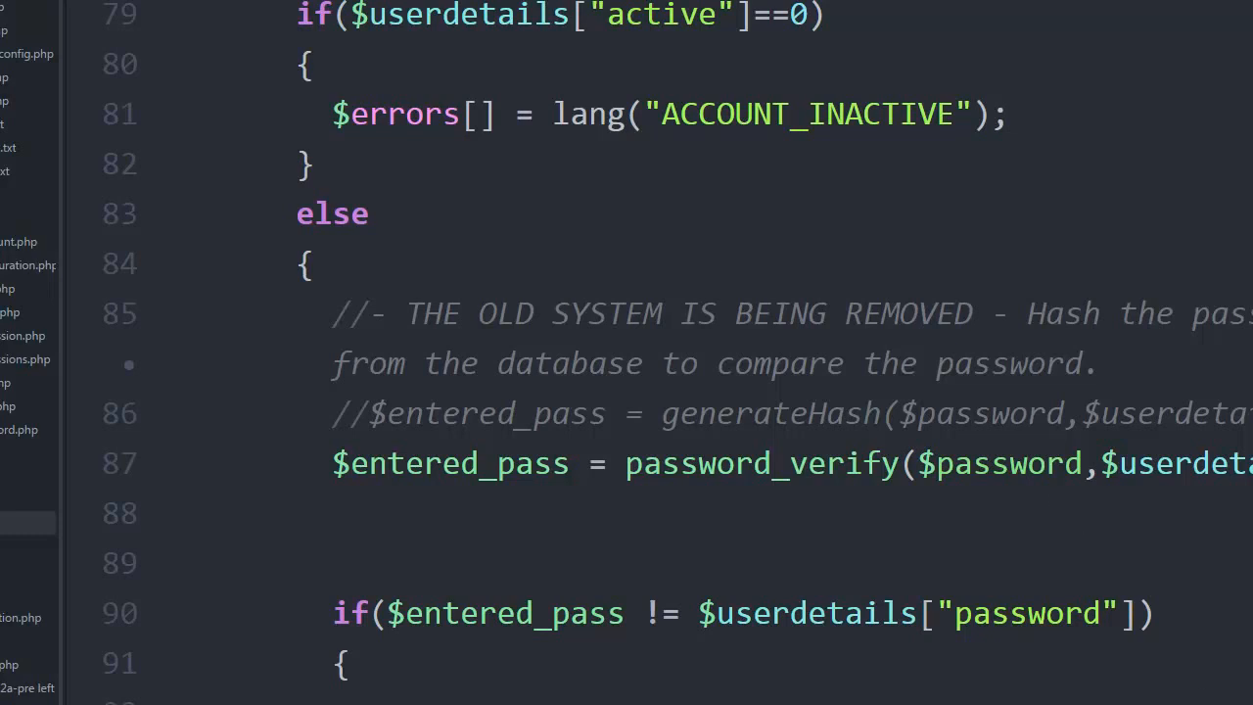
{"action": "mouse_move", "coordinate": [1064, 453]}
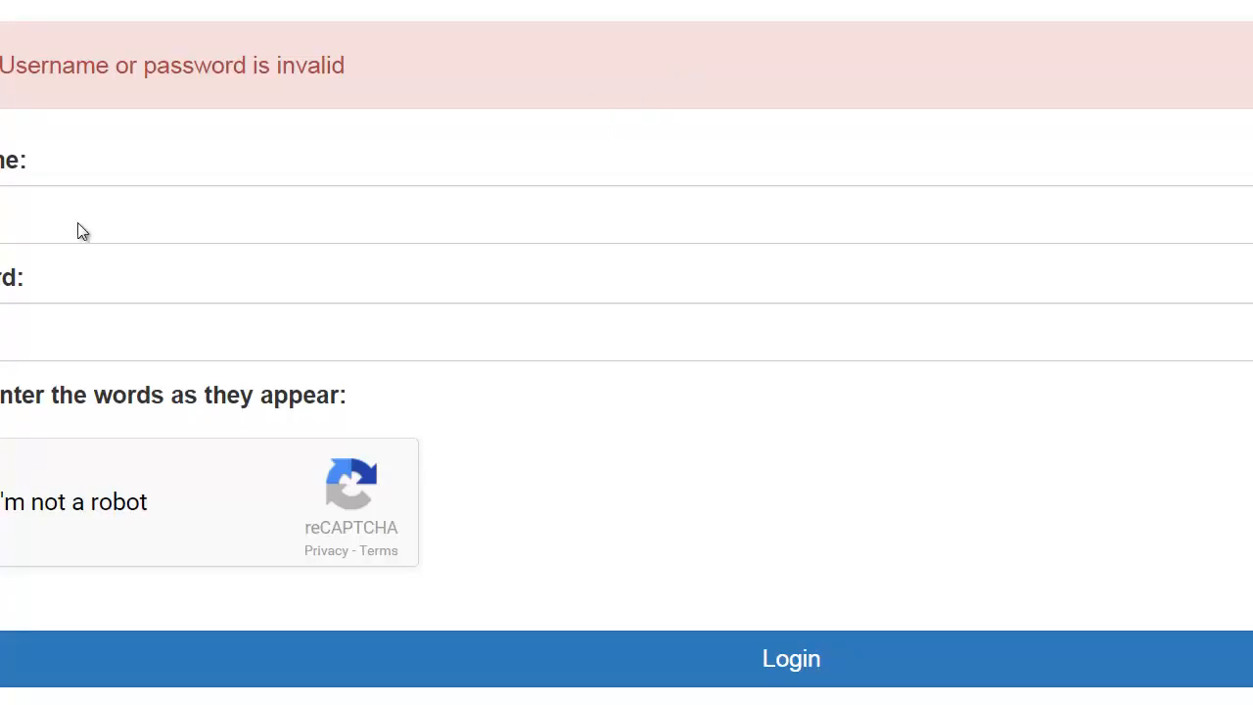
- Log in with the legacy credentials, solve the image captcha, and land on forgot-password.php
{"action": "left_click", "coordinate": [73, 215]}
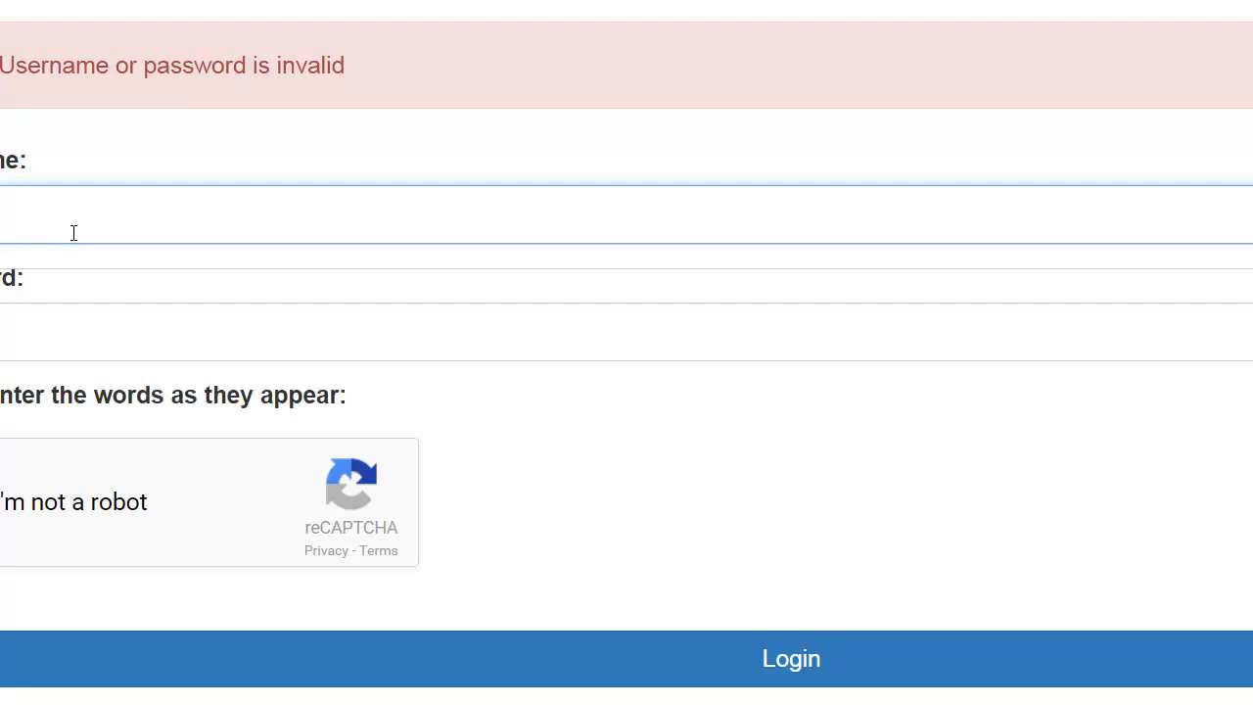
{"action": "left_click", "coordinate": [64, 331]}
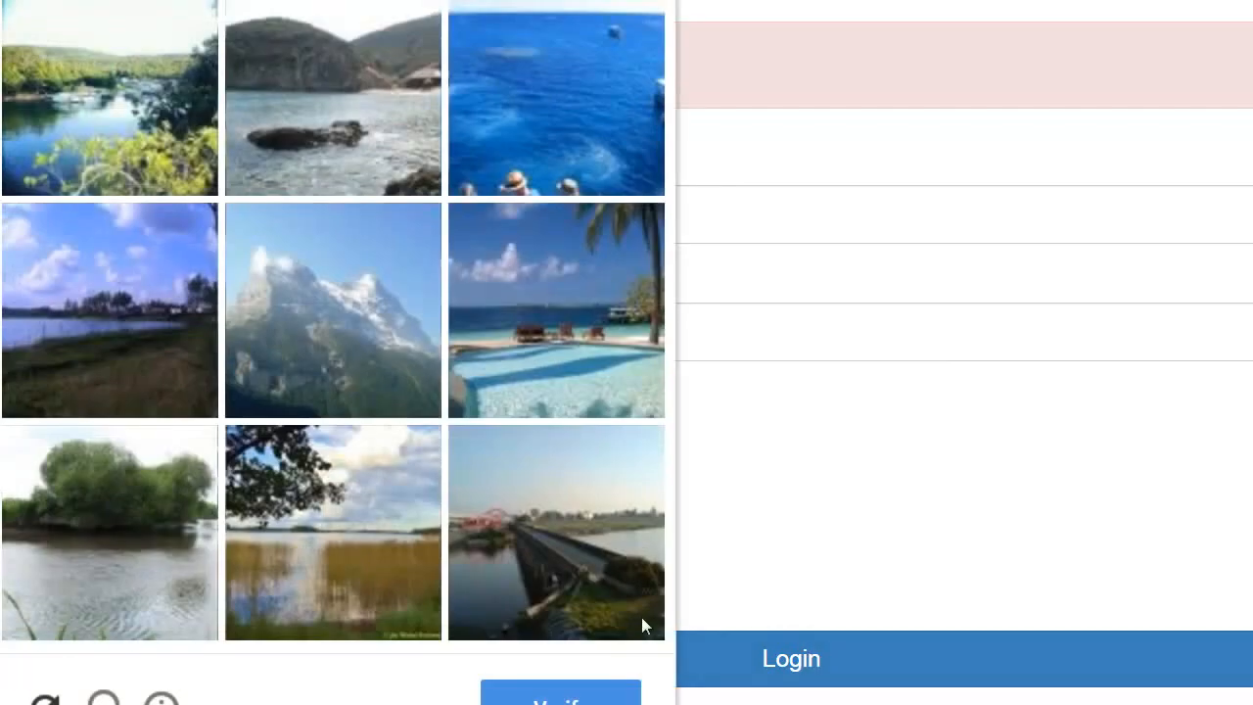
{"action": "left_click", "coordinate": [333, 98]}
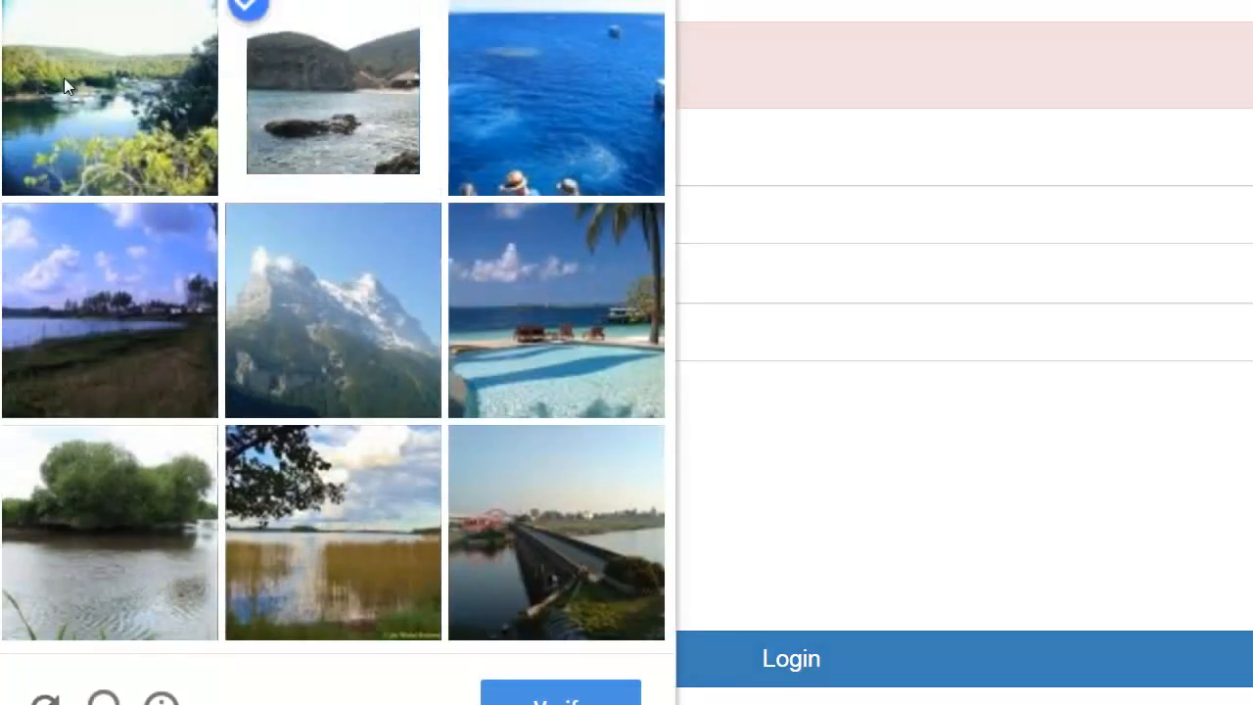
{"action": "left_click", "coordinate": [333, 311]}
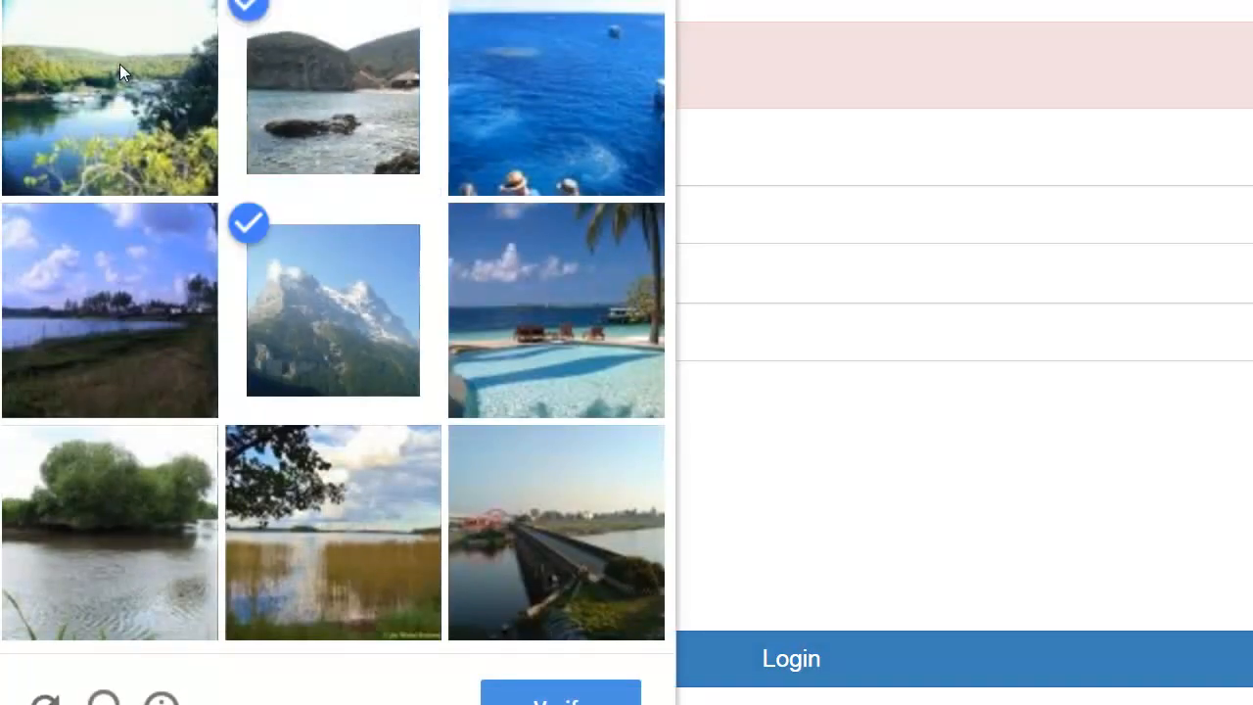
{"action": "scroll", "scroll_direction": "down", "scroll_amount": 3}
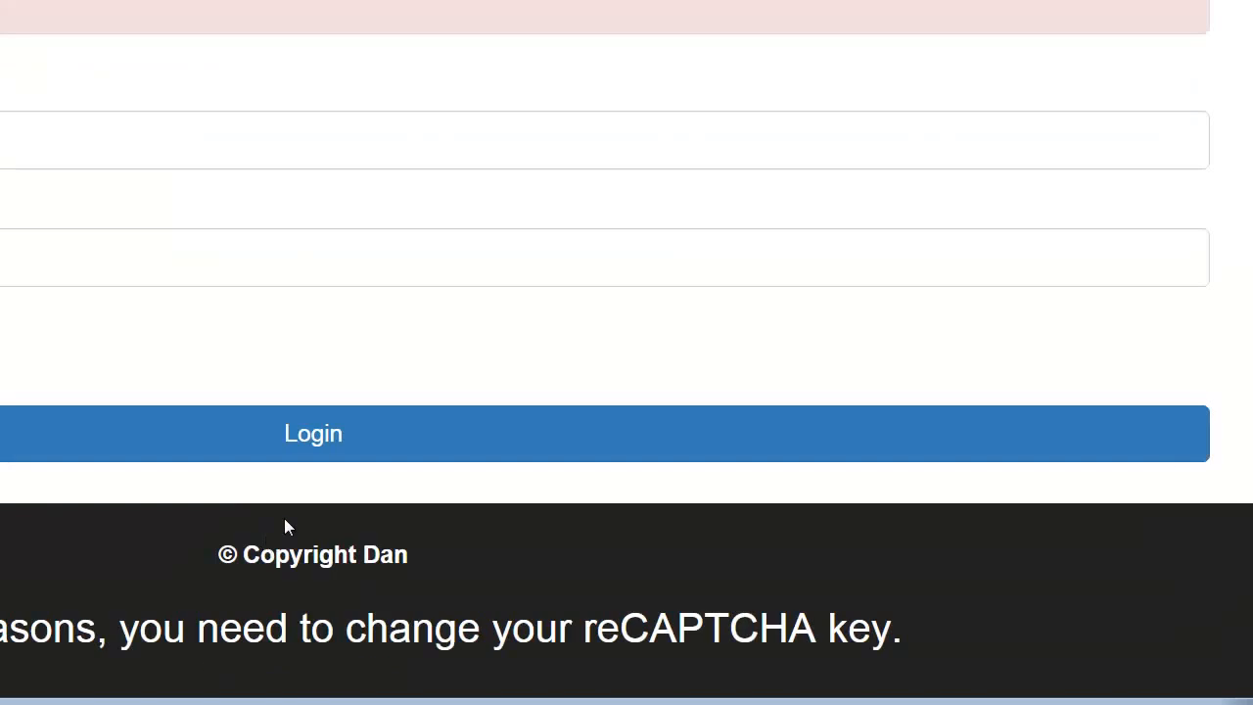
{"action": "scroll", "scroll_direction": "down", "scroll_amount": 3}
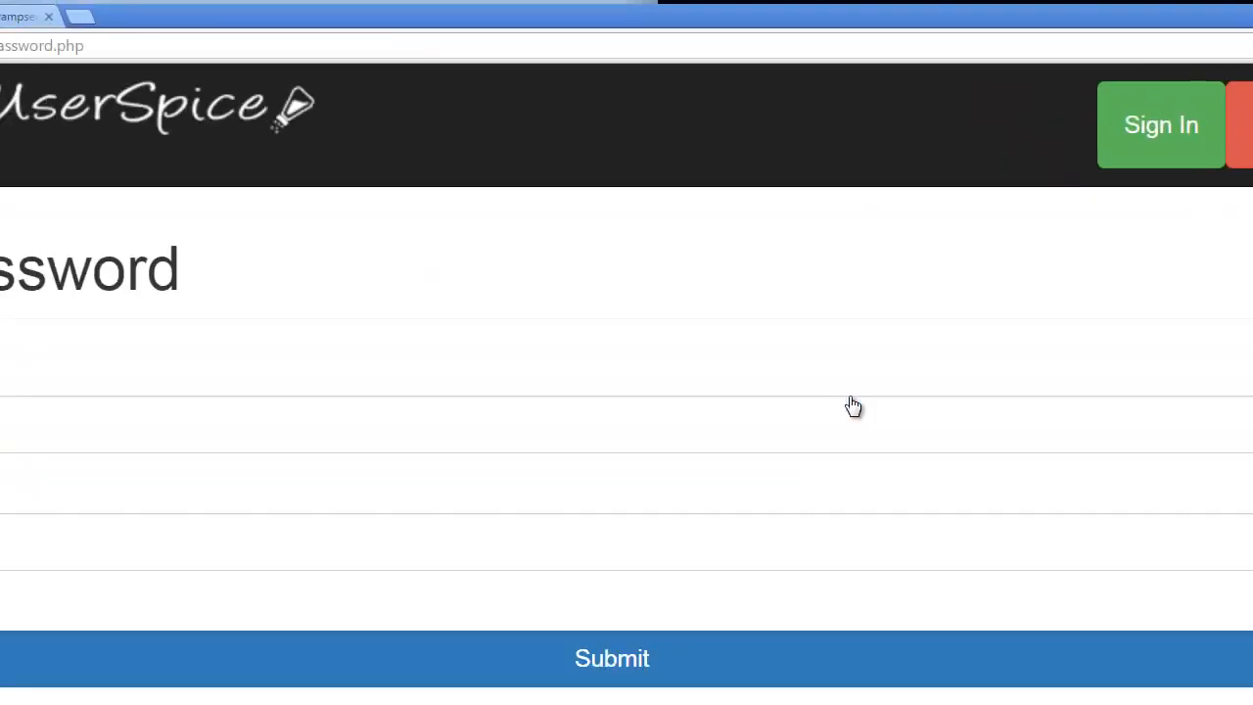
- Fill the Forgot Password form with user1's username and the email copied from phpMyAdmin's users table
{"action": "left_click", "coordinate": [323, 424]}
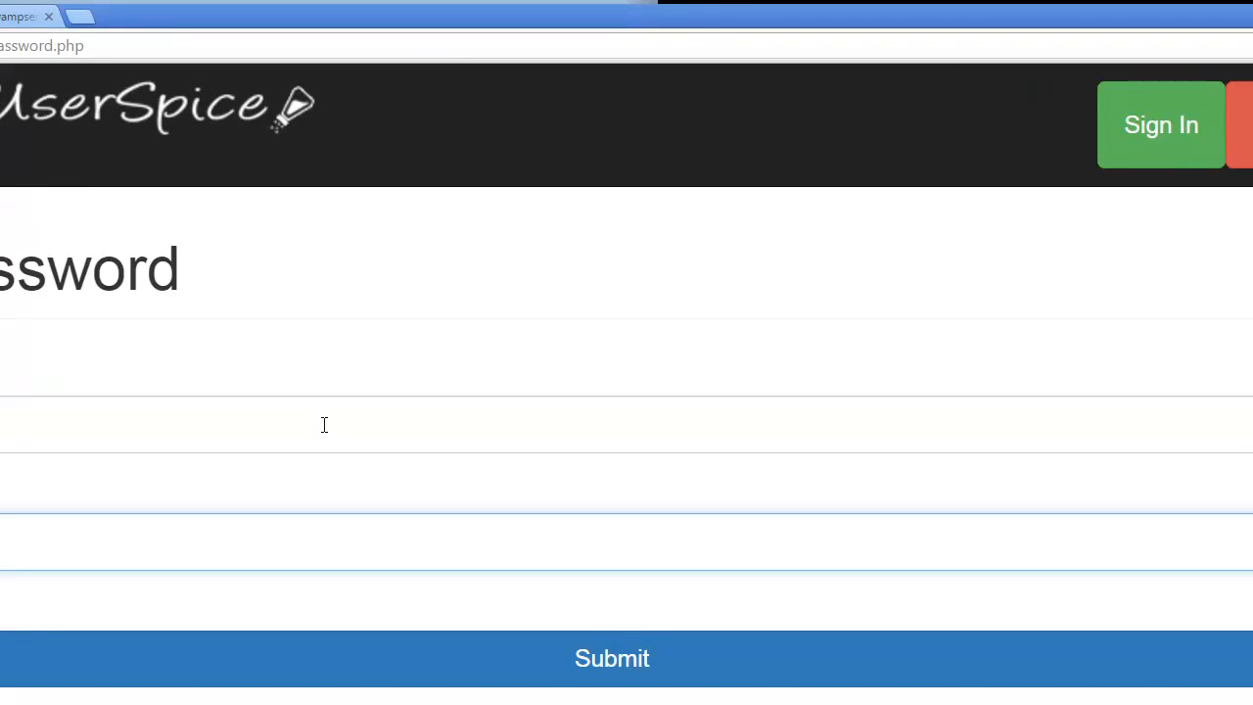
{"action": "mouse_move", "coordinate": [117, 105]}
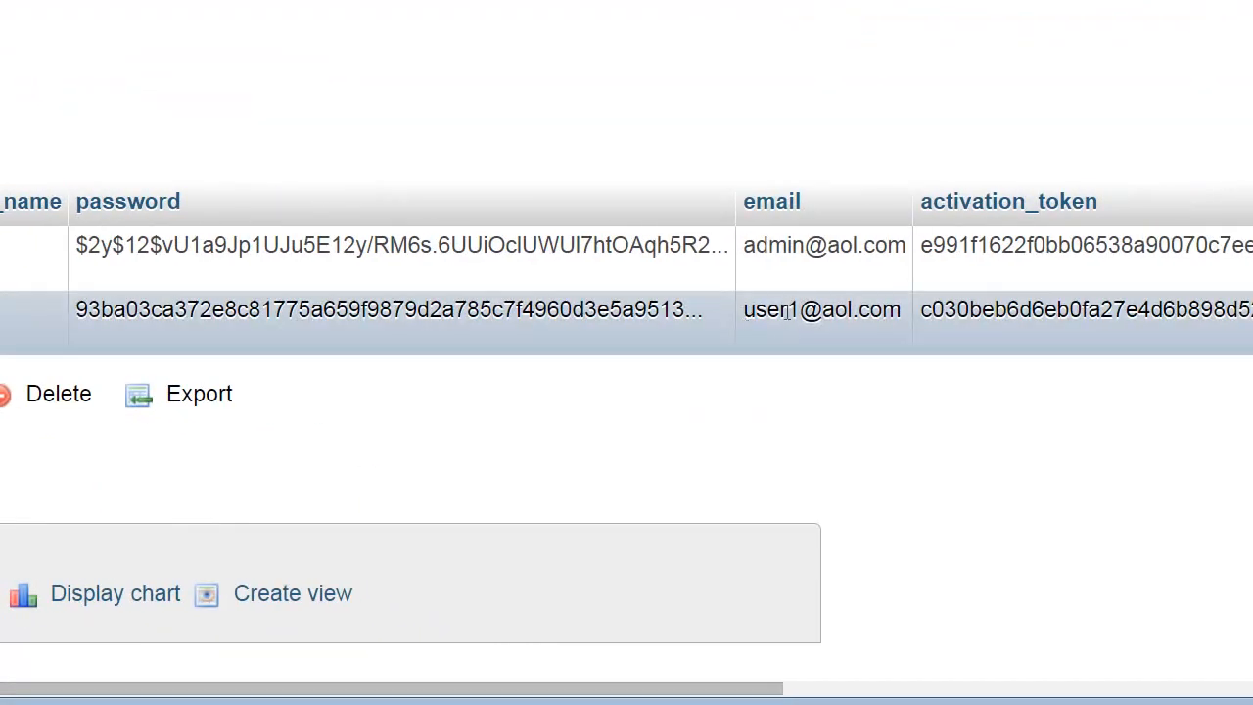
{"action": "double_click", "coordinate": [820, 310]}
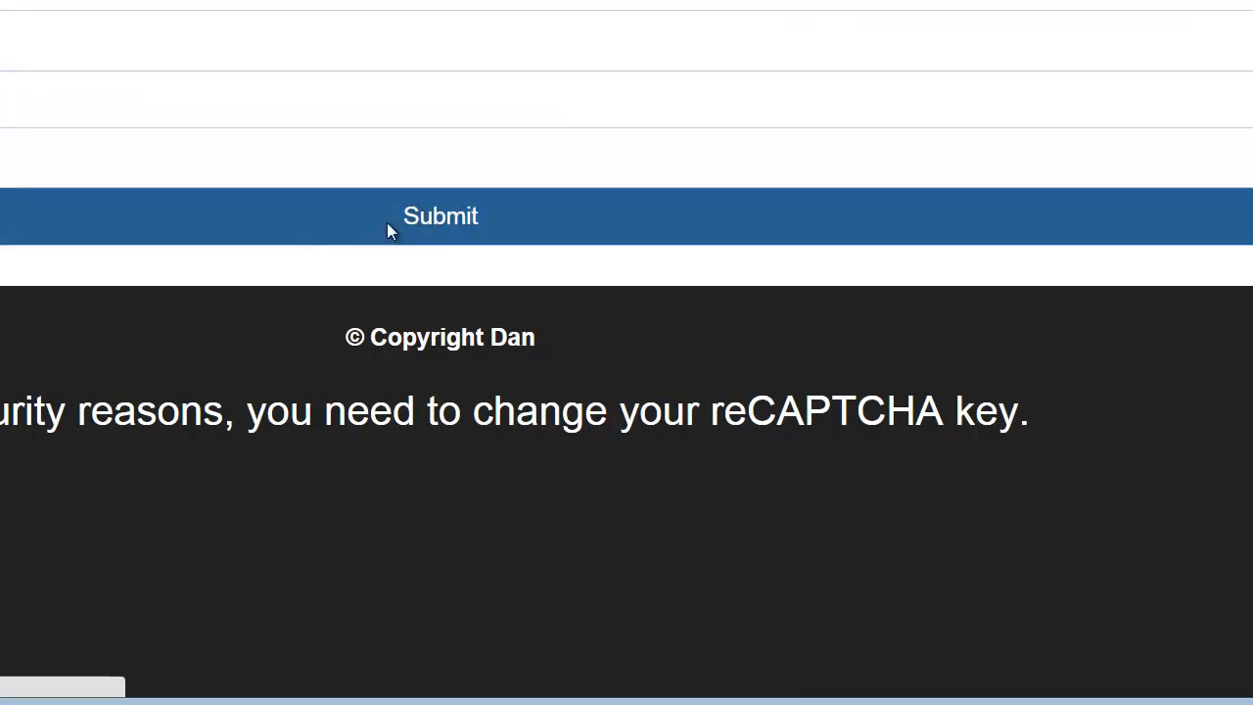
{"action": "mouse_move", "coordinate": [428, 228]}
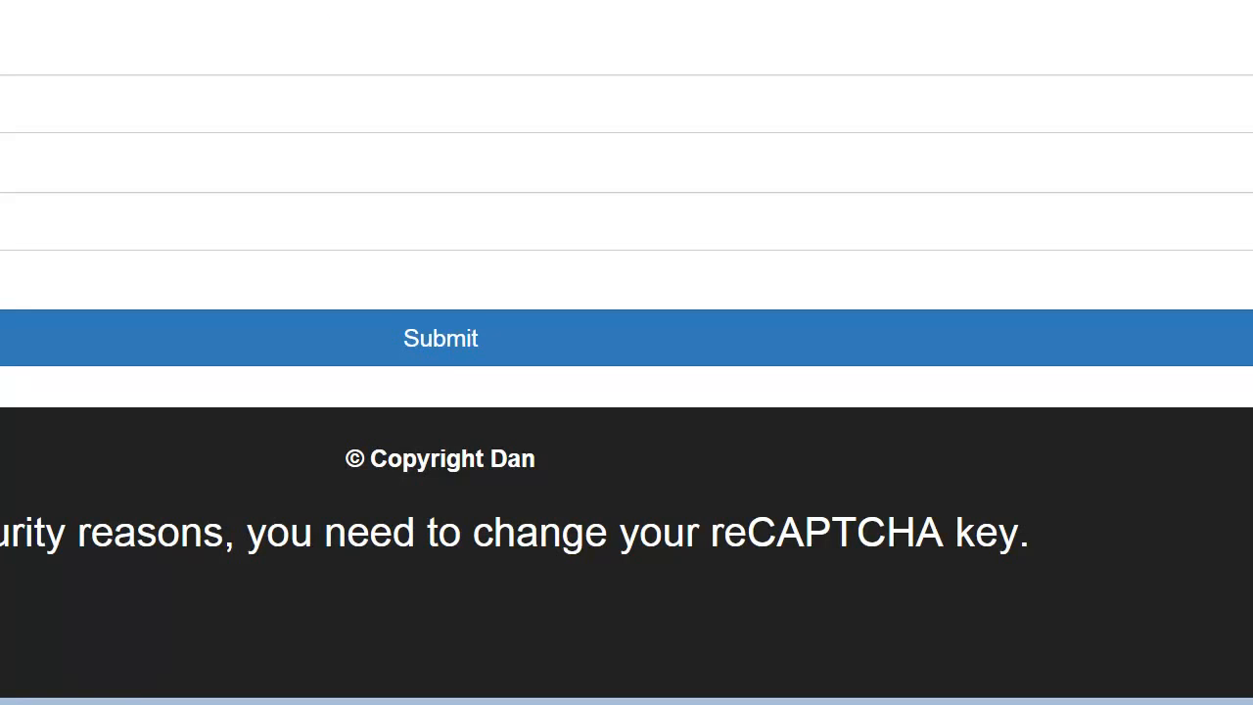
{"action": "mouse_move", "coordinate": [401, 3]}
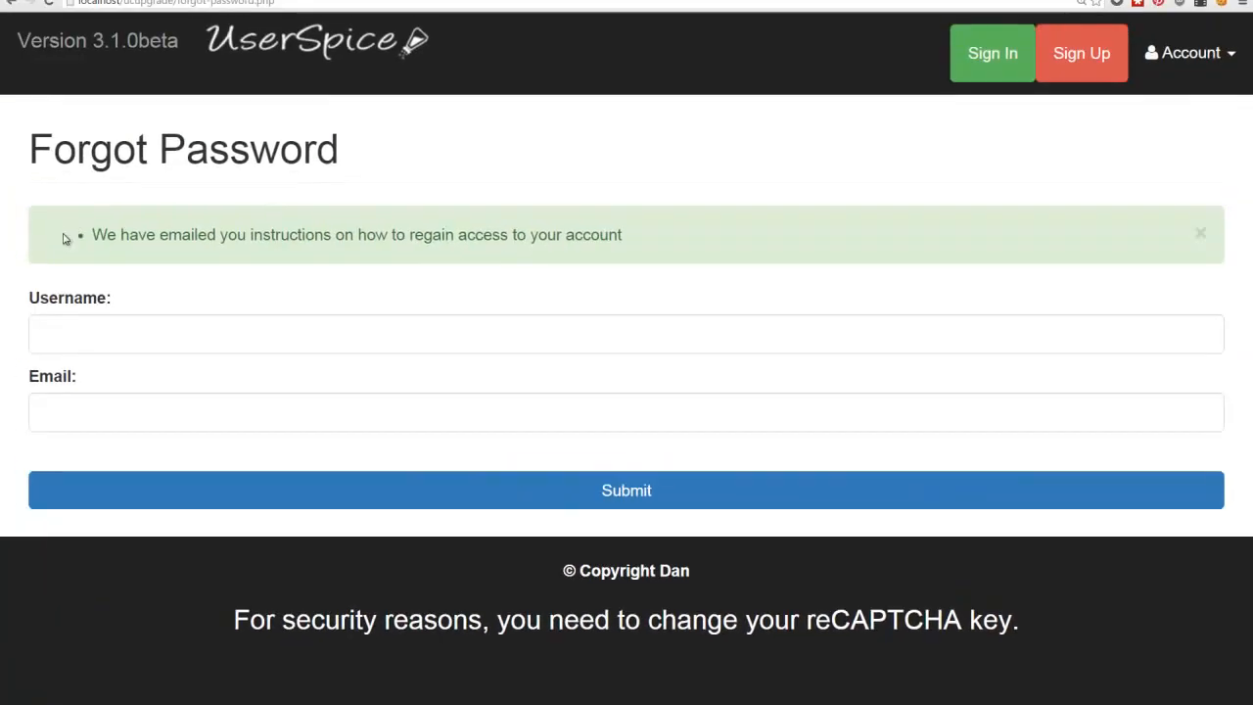
{"action": "left_click_drag", "start_coordinate": [91, 235], "coordinate": [622, 235]}
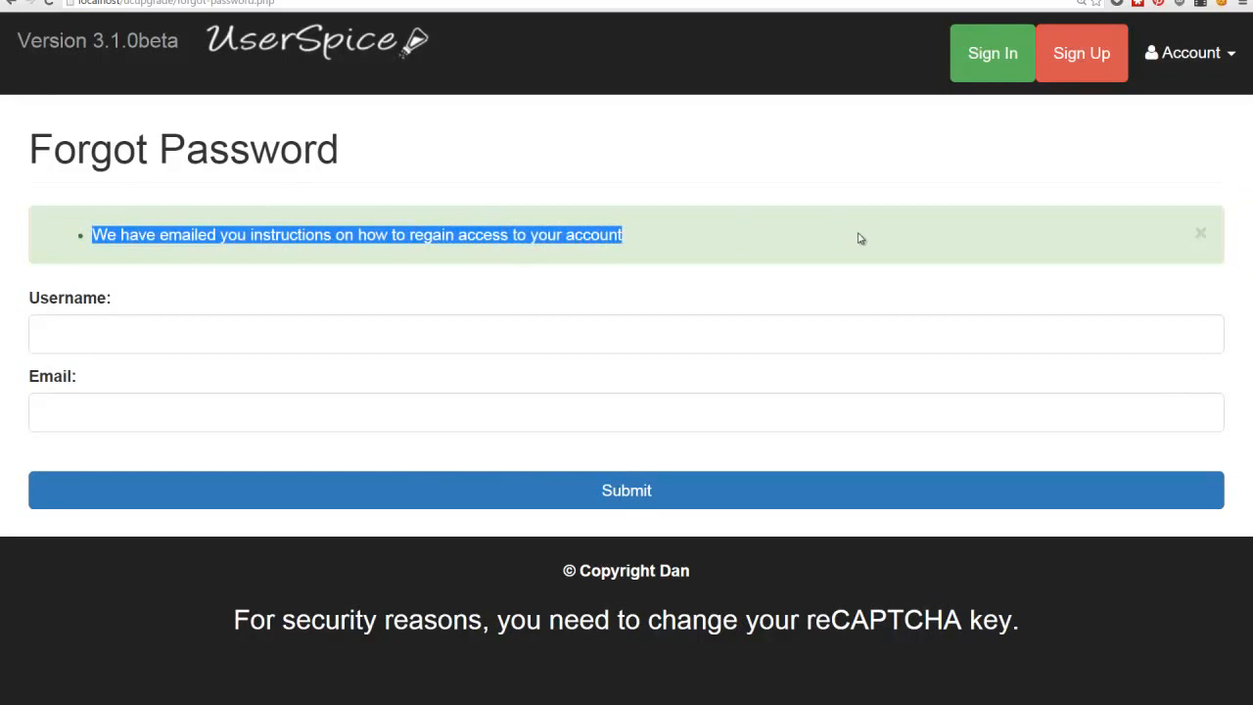
{"action": "mouse_move", "coordinate": [856, 243]}
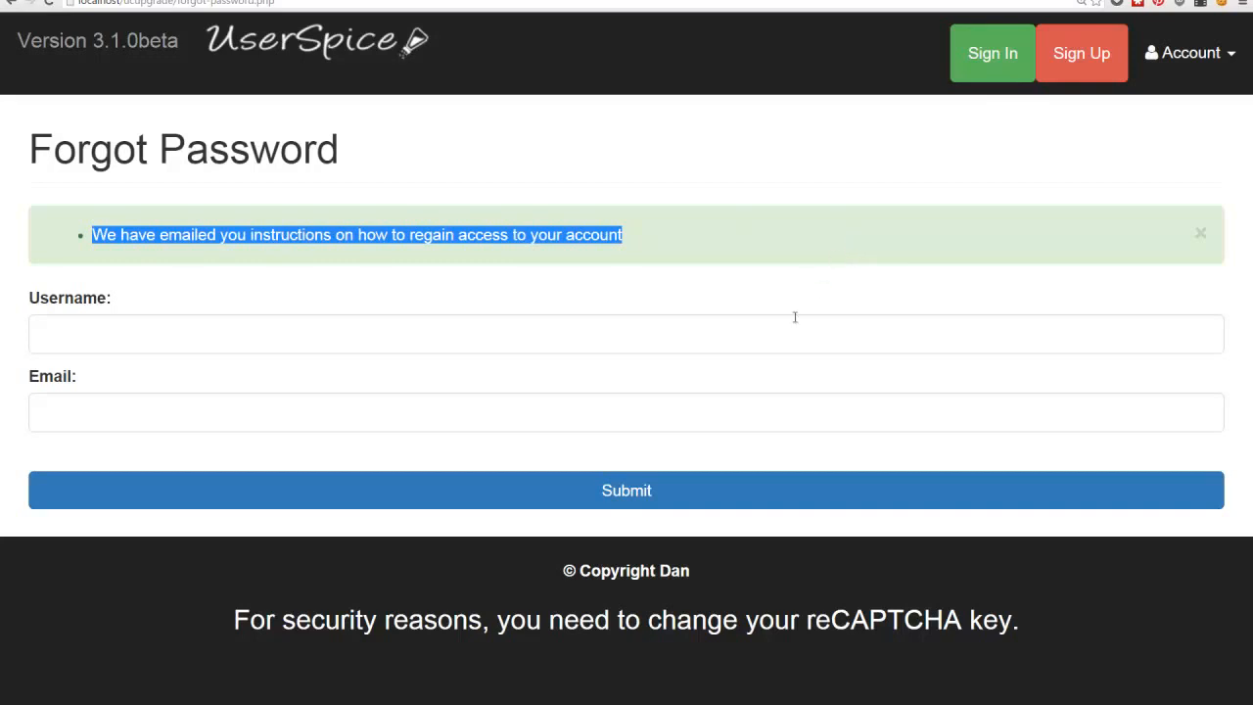
{"action": "mouse_move", "coordinate": [803, 317]}
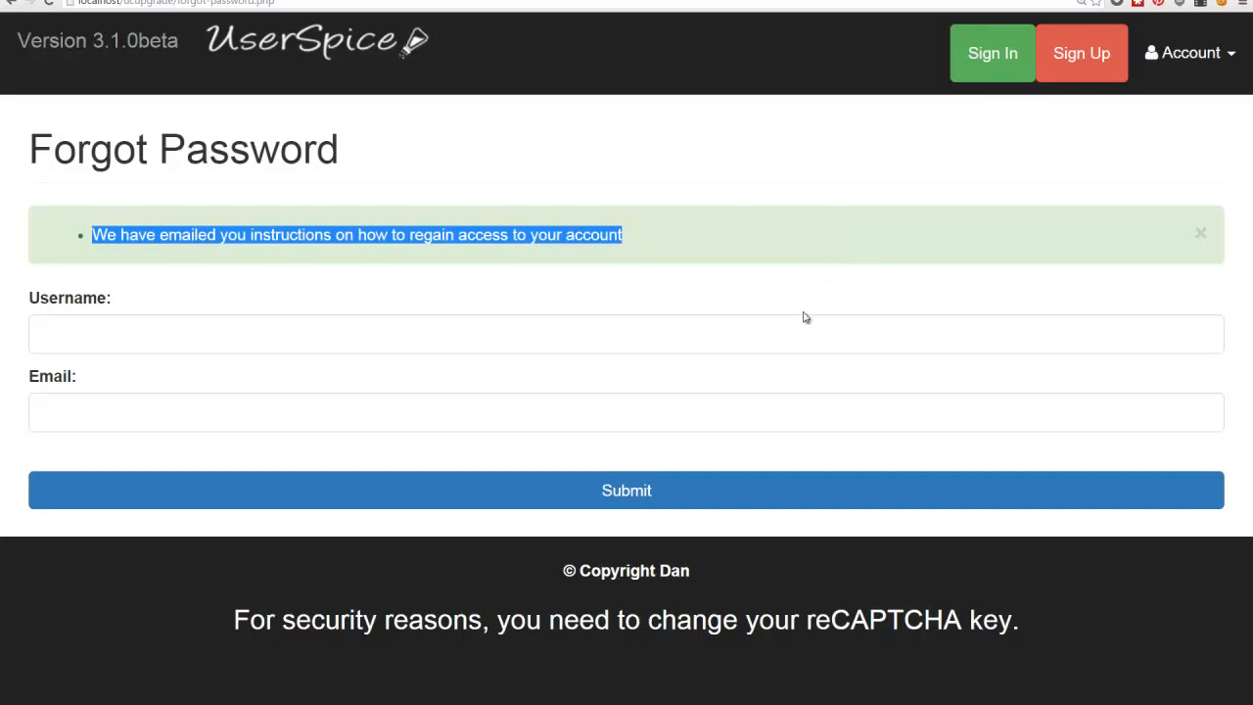
{"action": "mouse_move", "coordinate": [658, 480]}
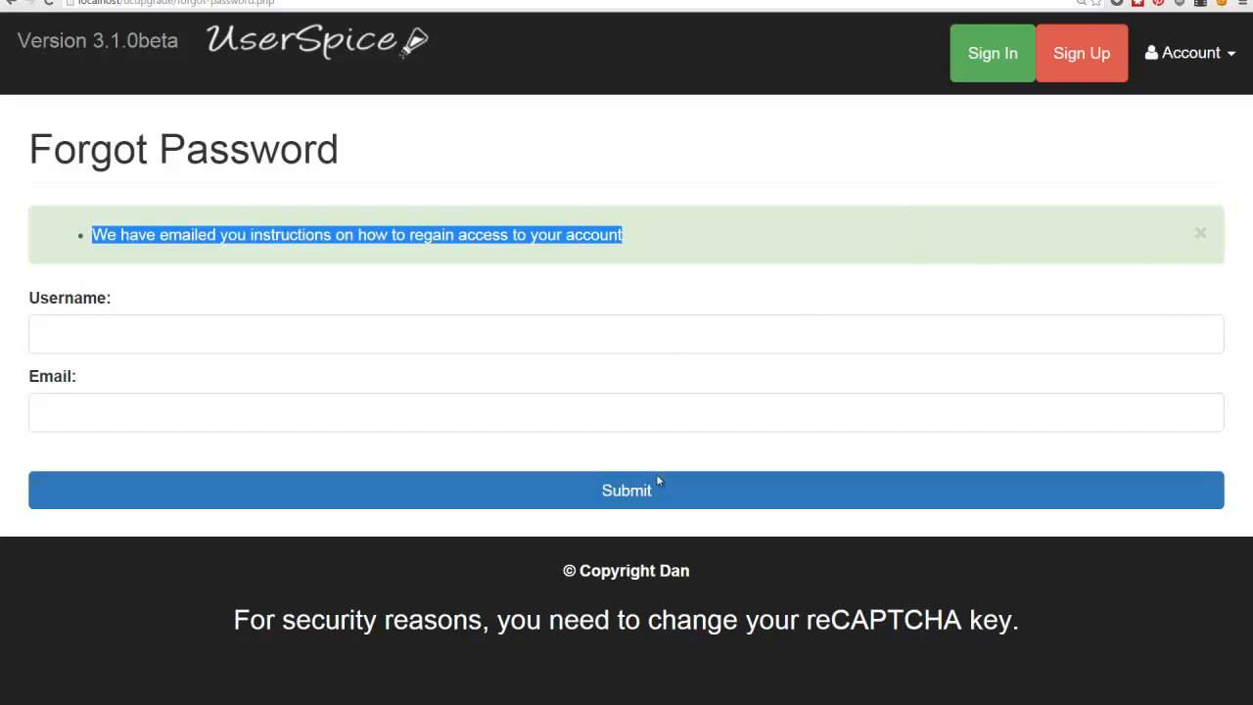
{"action": "mouse_move", "coordinate": [840, 252]}
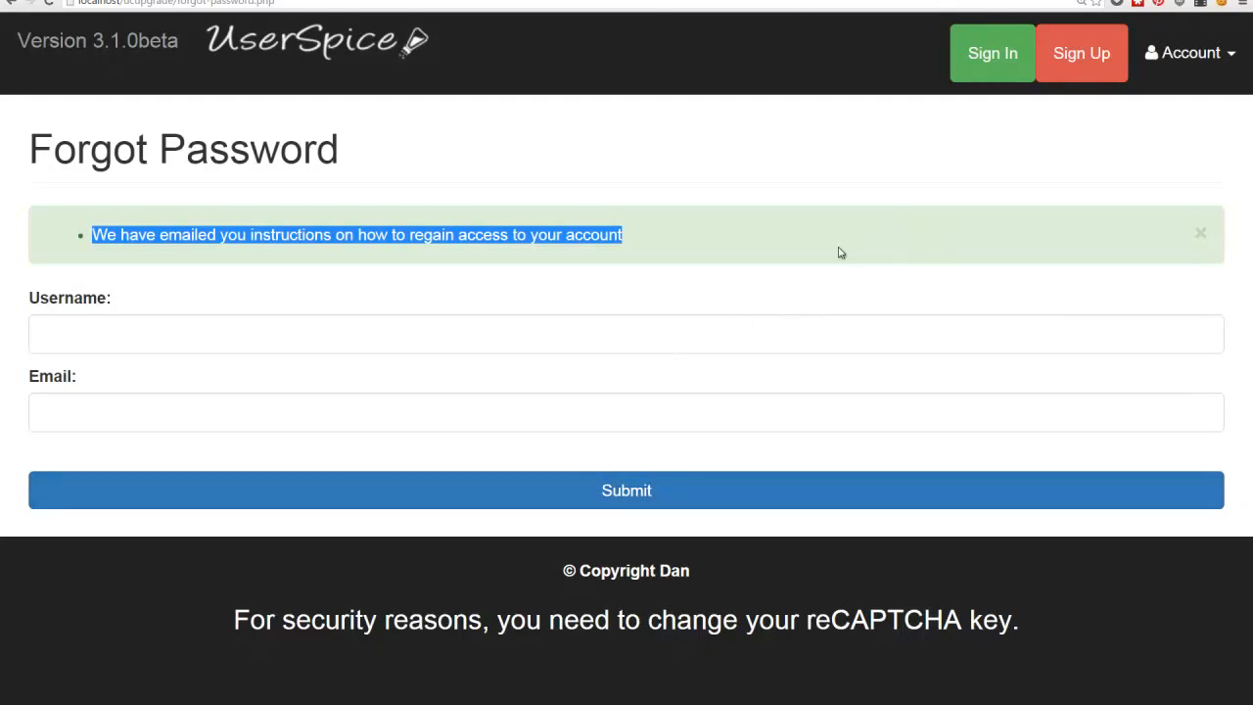